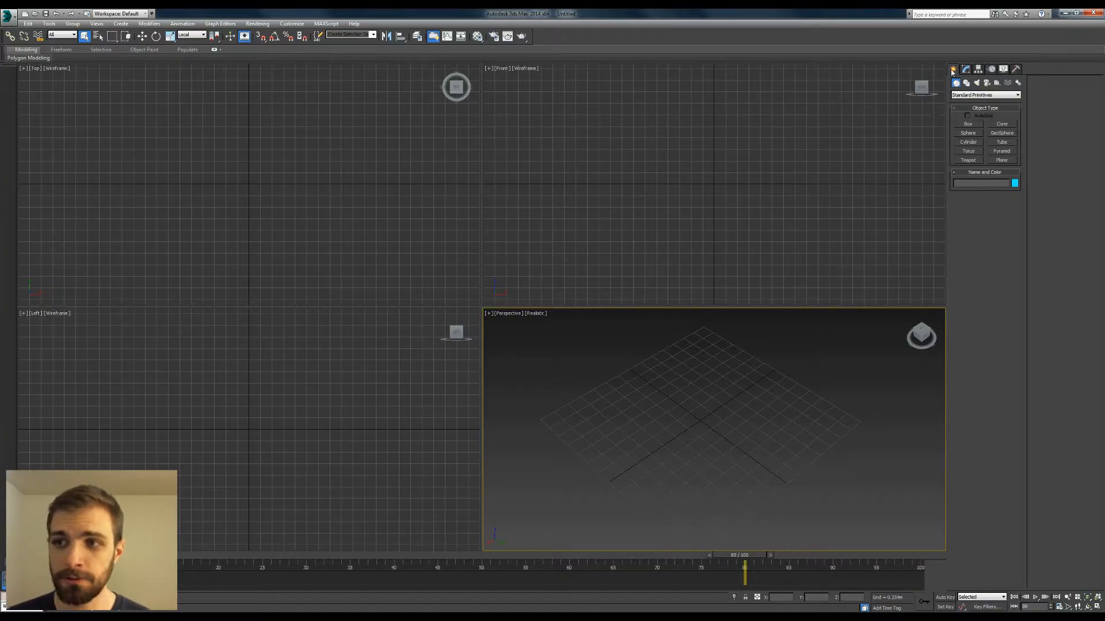
Start drawing a Line spline from the Shapes category
click(966, 83)
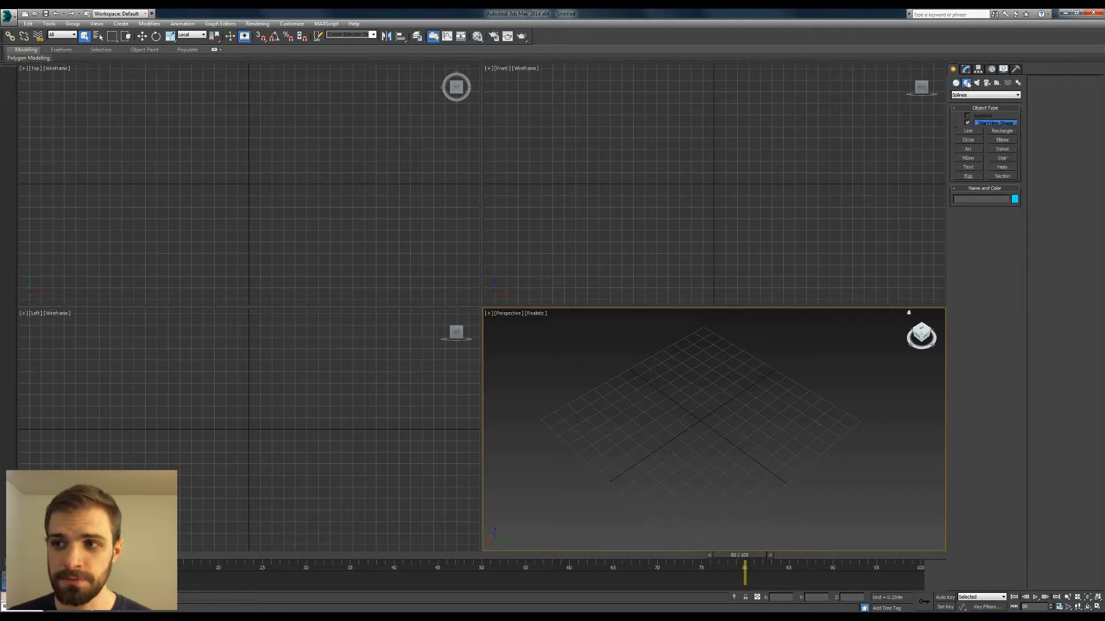
click(968, 132)
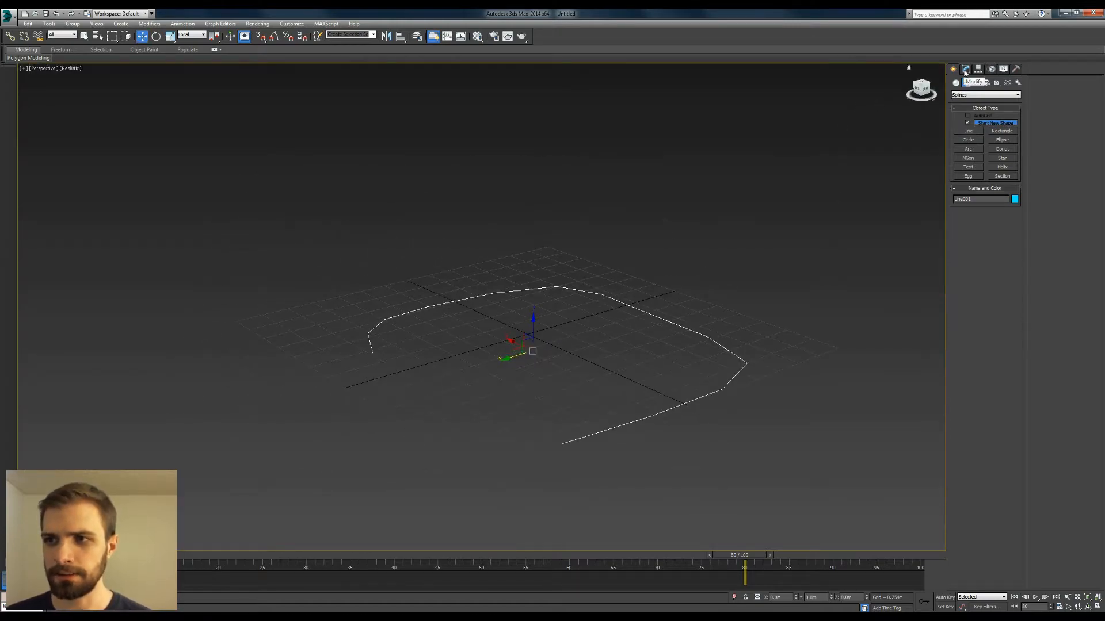
click(975, 69)
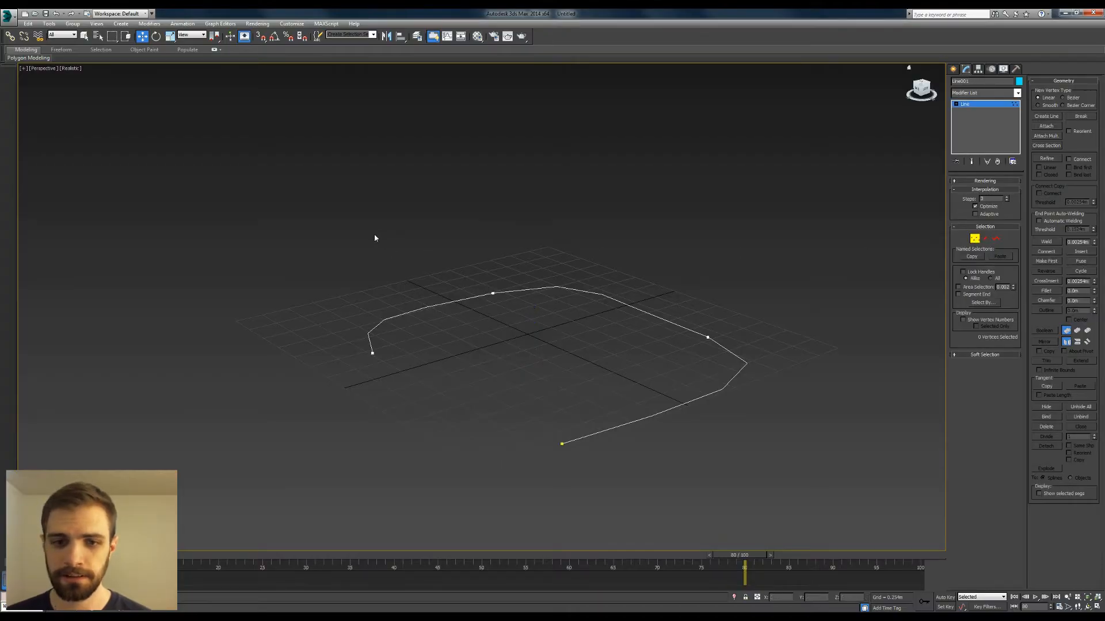
click(493, 292)
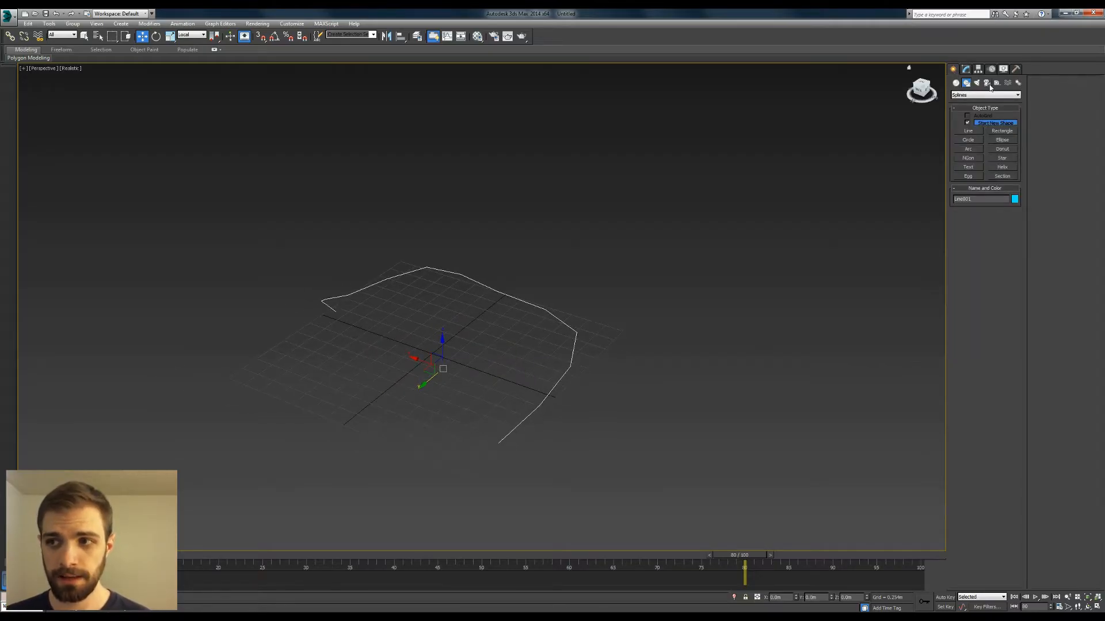
Place a Point helper at the grid origin with Box display enabled
click(985, 82)
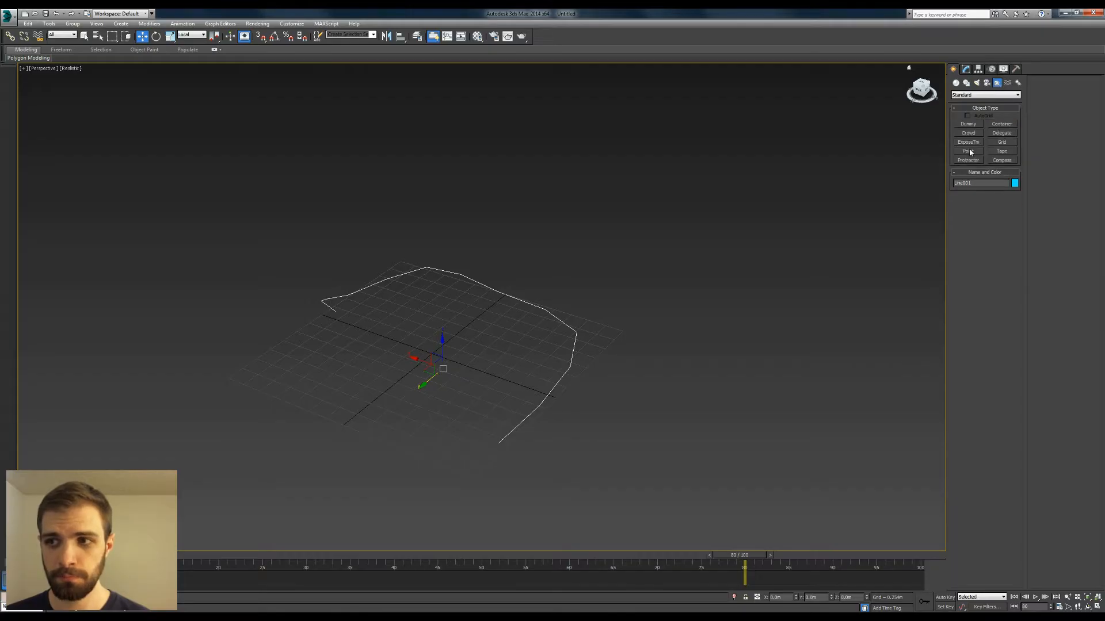
click(967, 151)
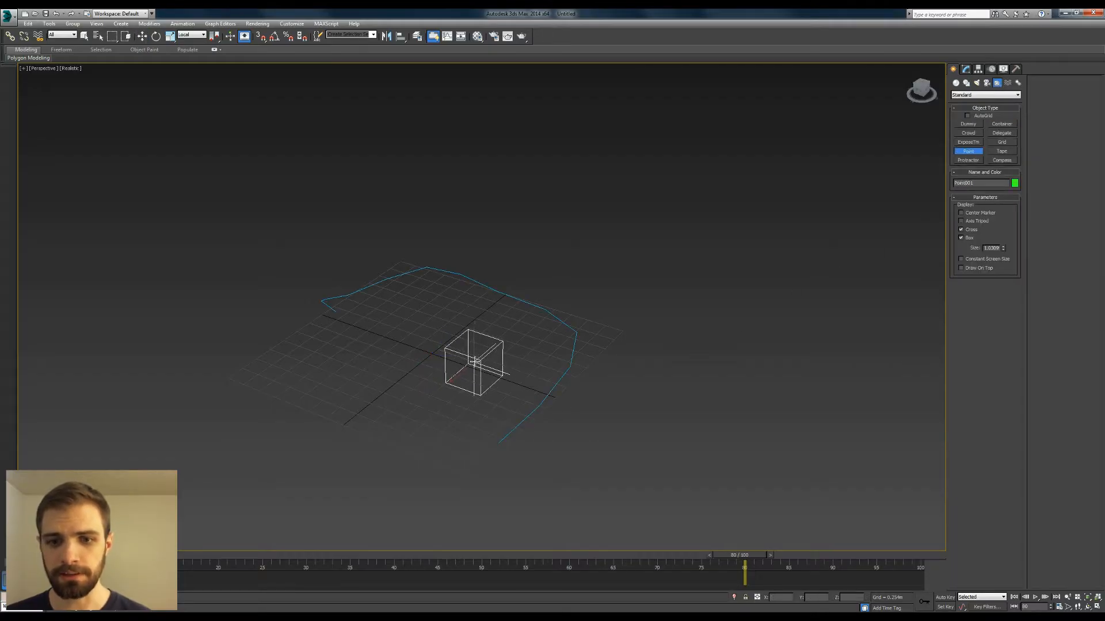
click(967, 68)
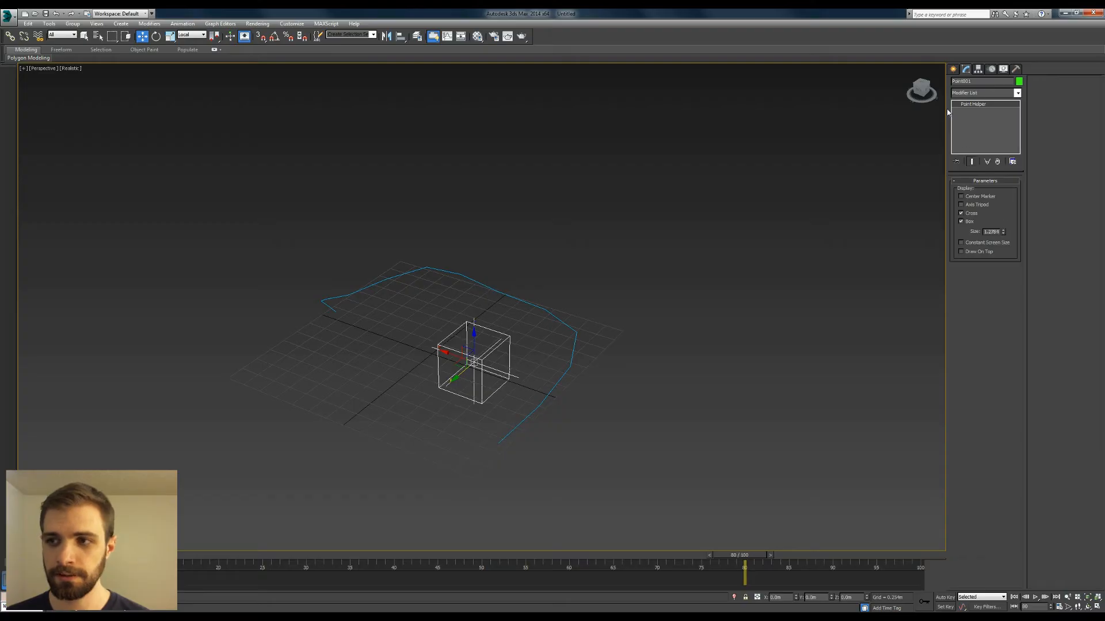
click(954, 69)
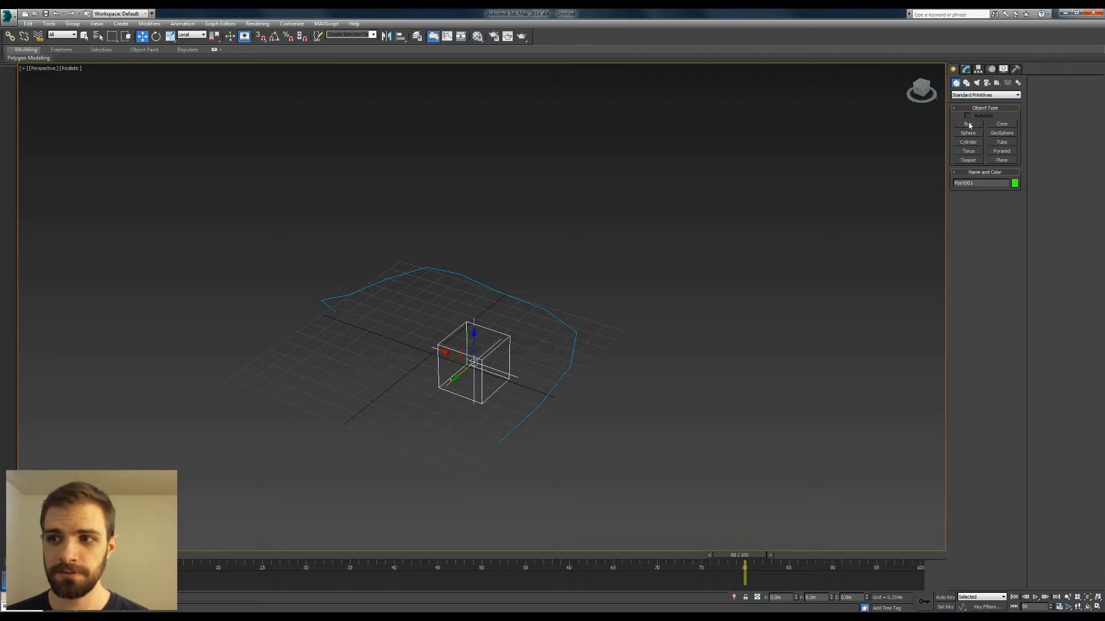
Drag out a narrow, tall Box primitive beside the point helper
click(968, 124)
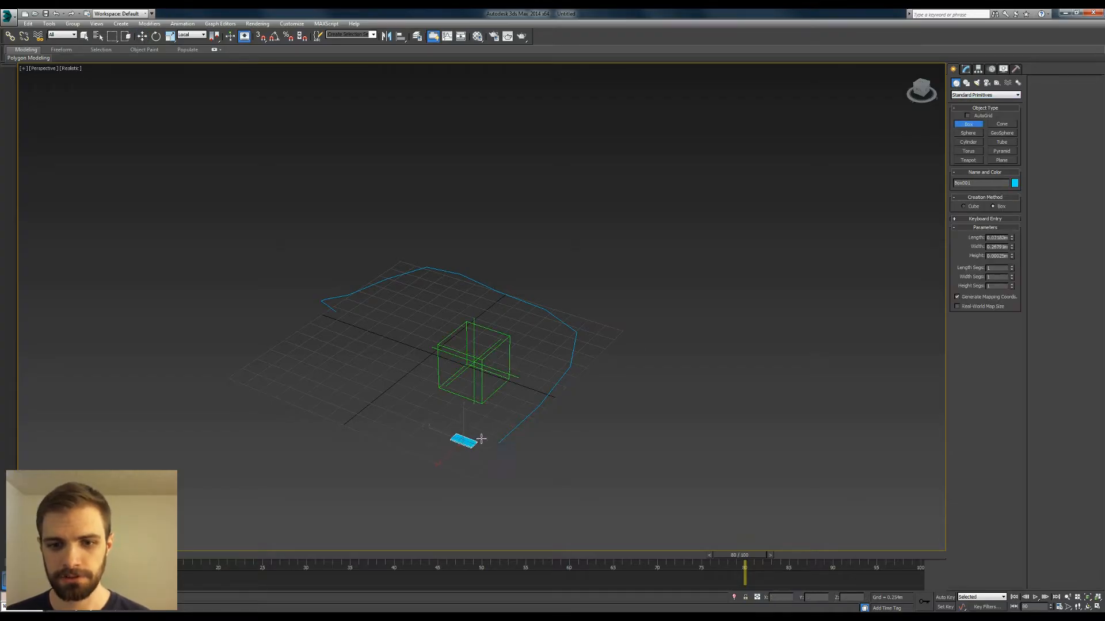
drag(465, 439, 465, 391)
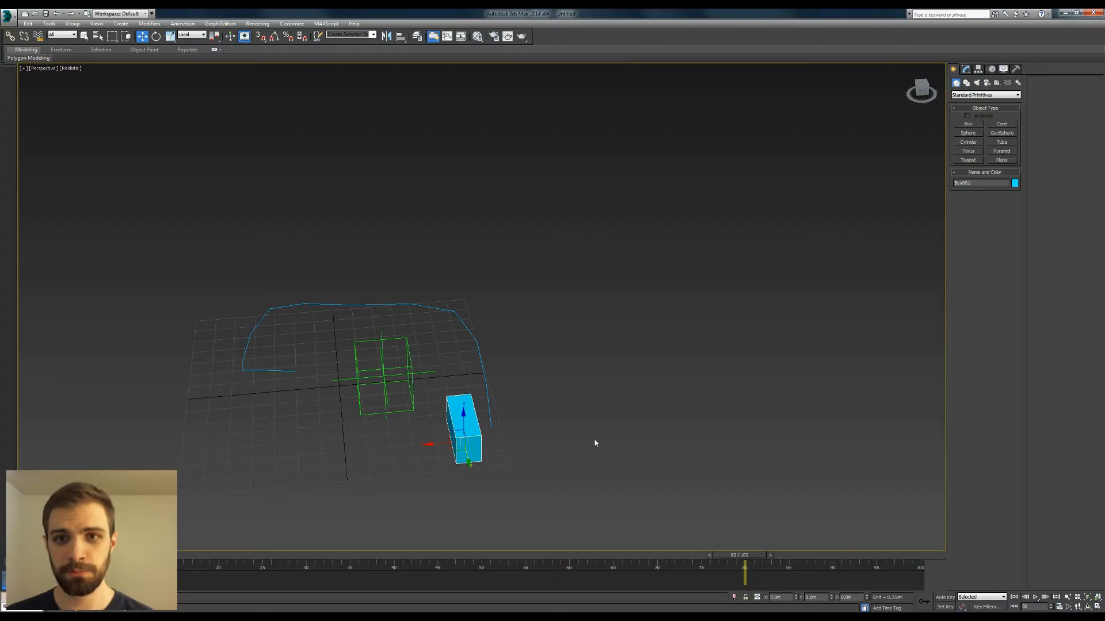
mouse_move(449, 81)
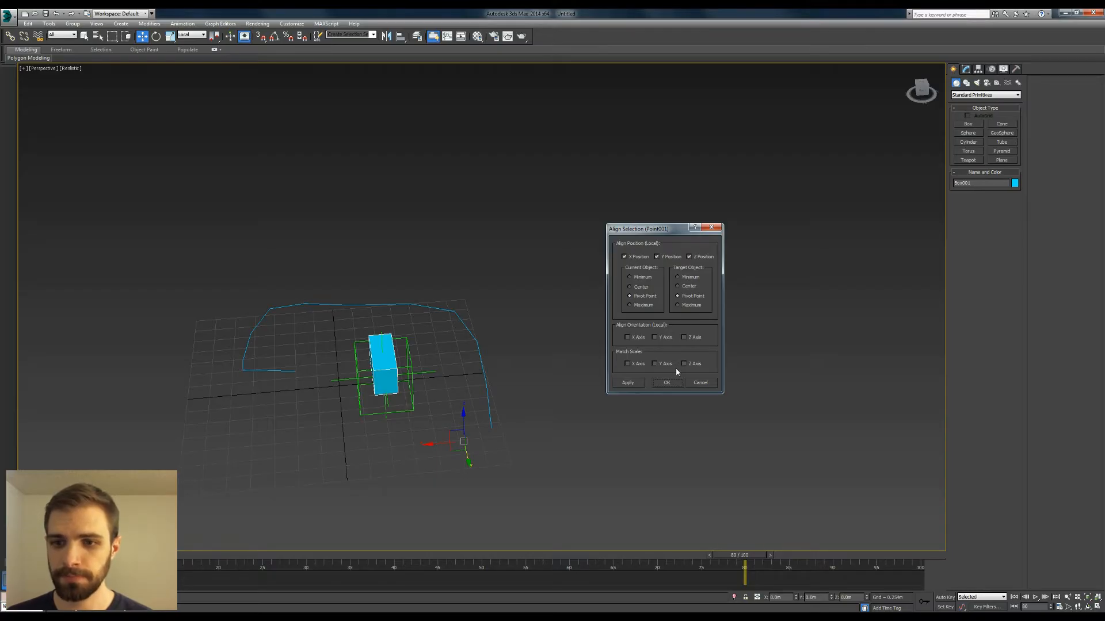
Align the box's X/Y/Z pivot to Point001
click(665, 383)
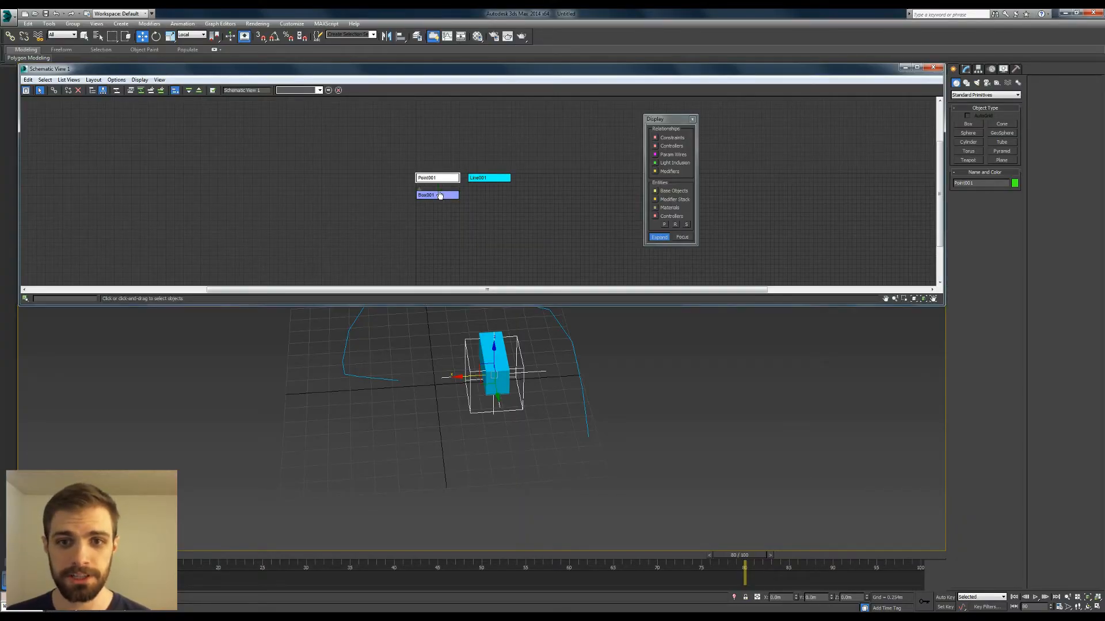
Close the Schematic View after linking Box001 to Point001, and orbit the scene
click(935, 68)
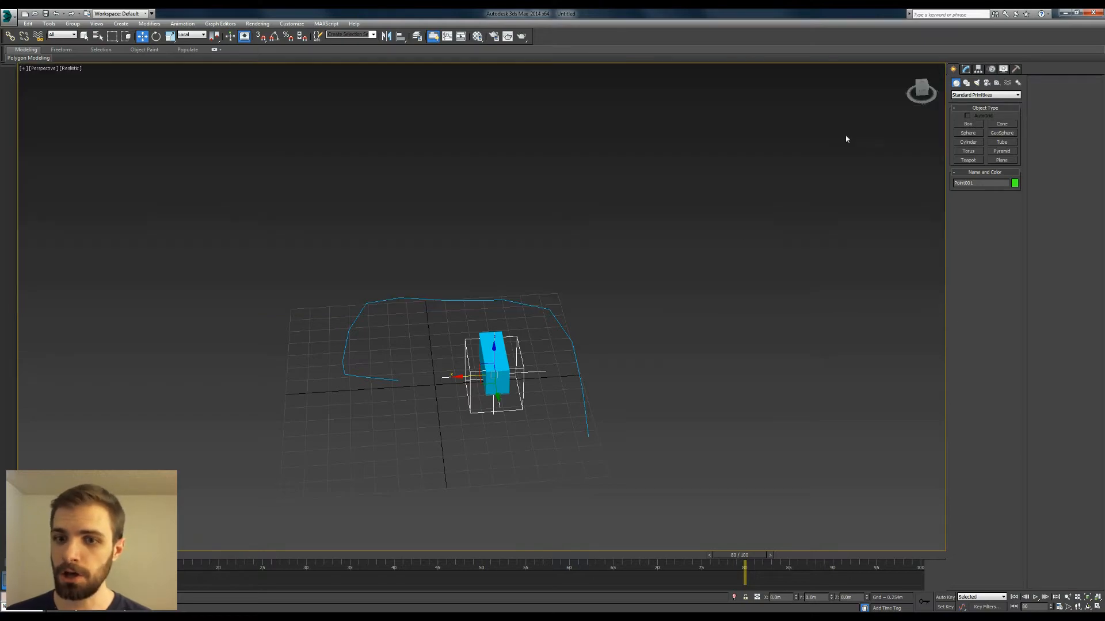
drag(845, 139, 562, 386)
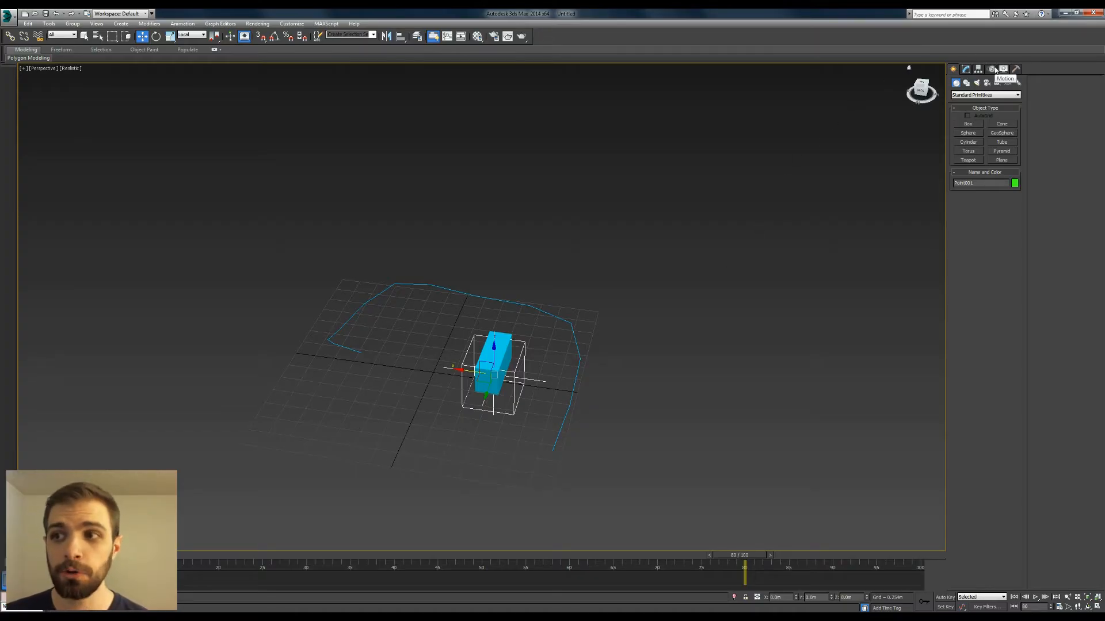
Assign a Path Constraint controller to the point helper's Position track
click(994, 68)
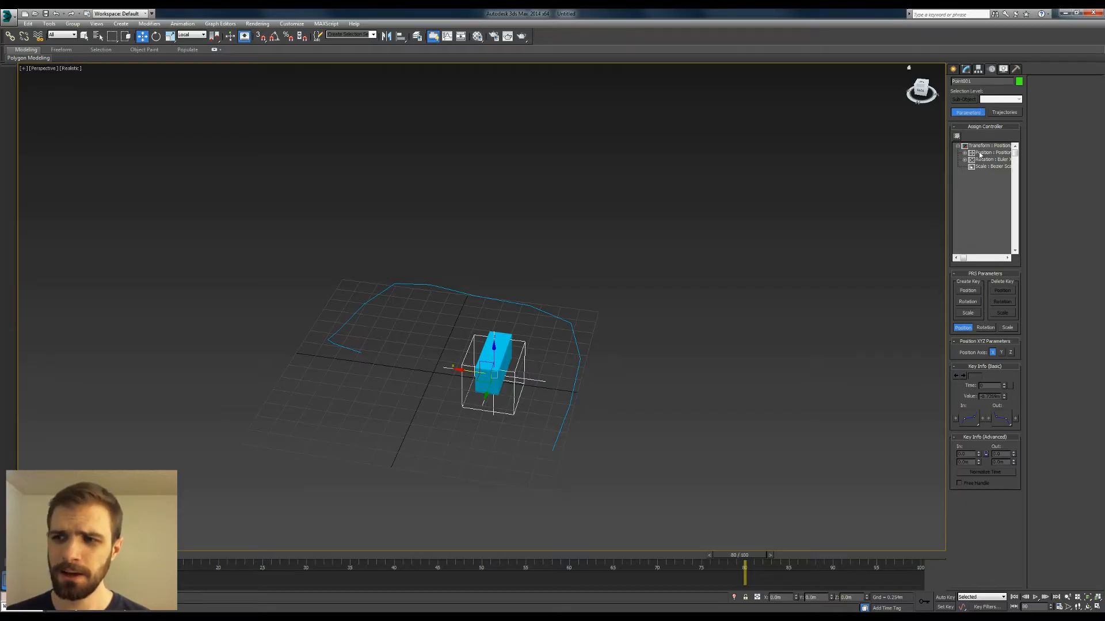
click(986, 152)
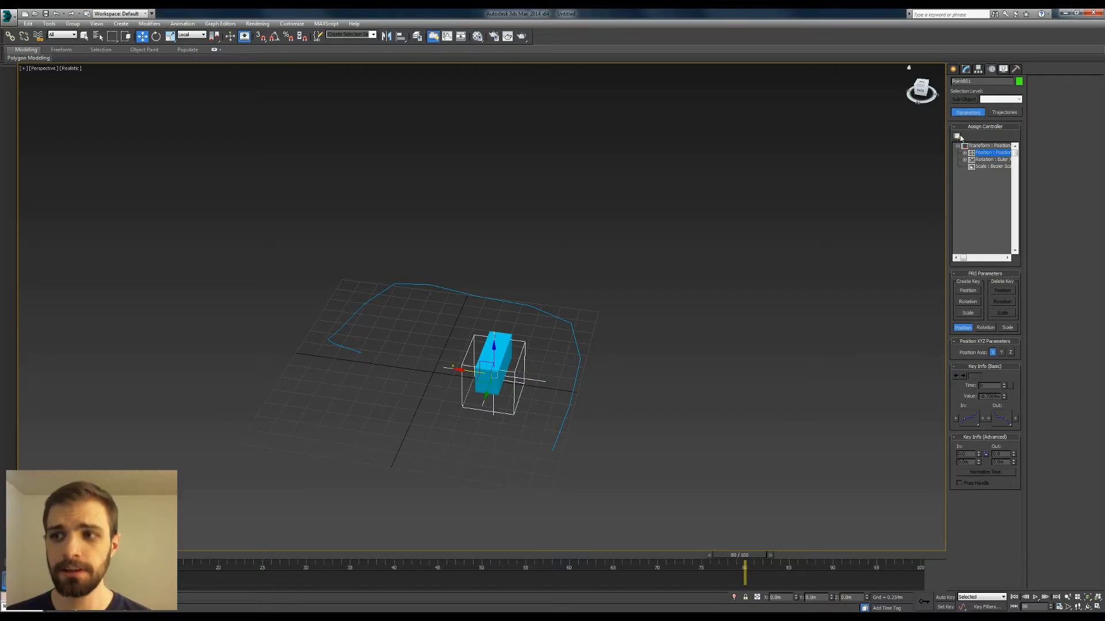
click(957, 137)
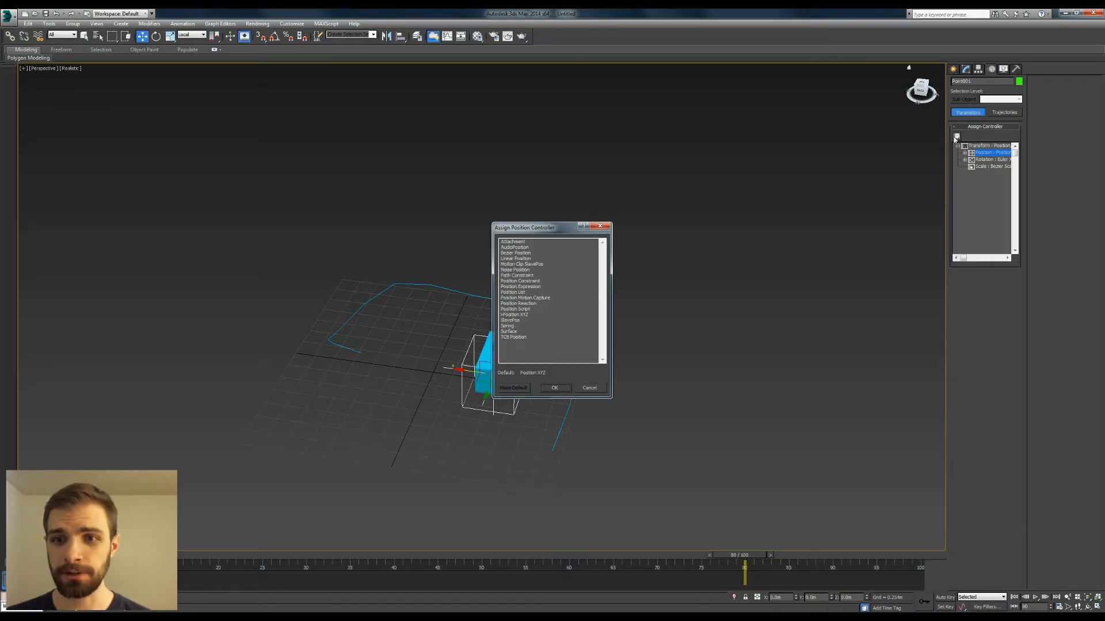
drag(525, 228, 586, 224)
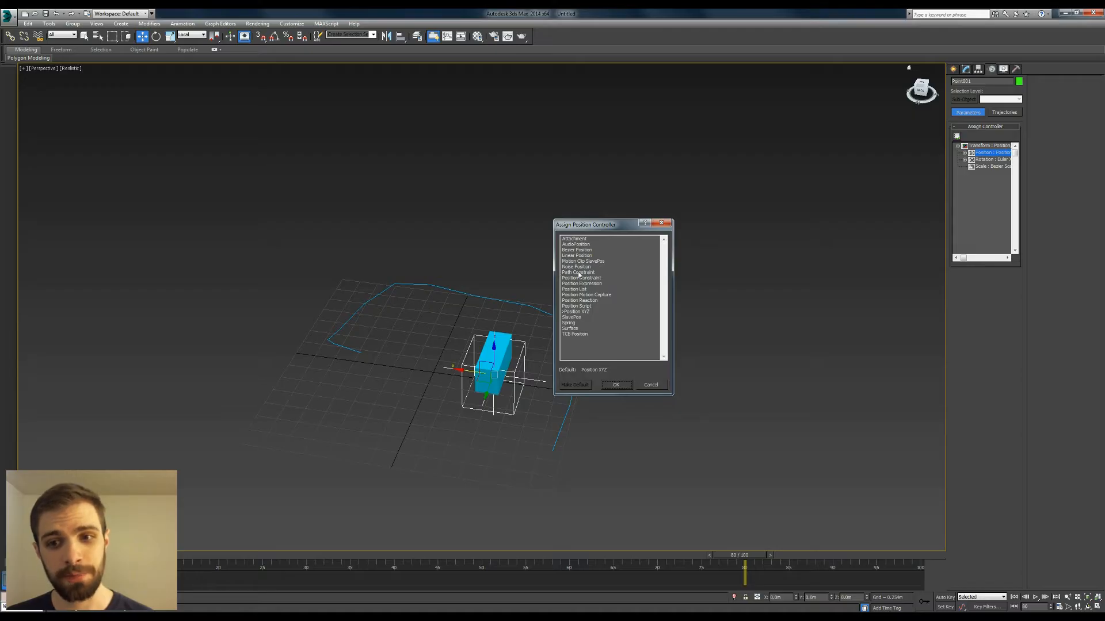
click(615, 385)
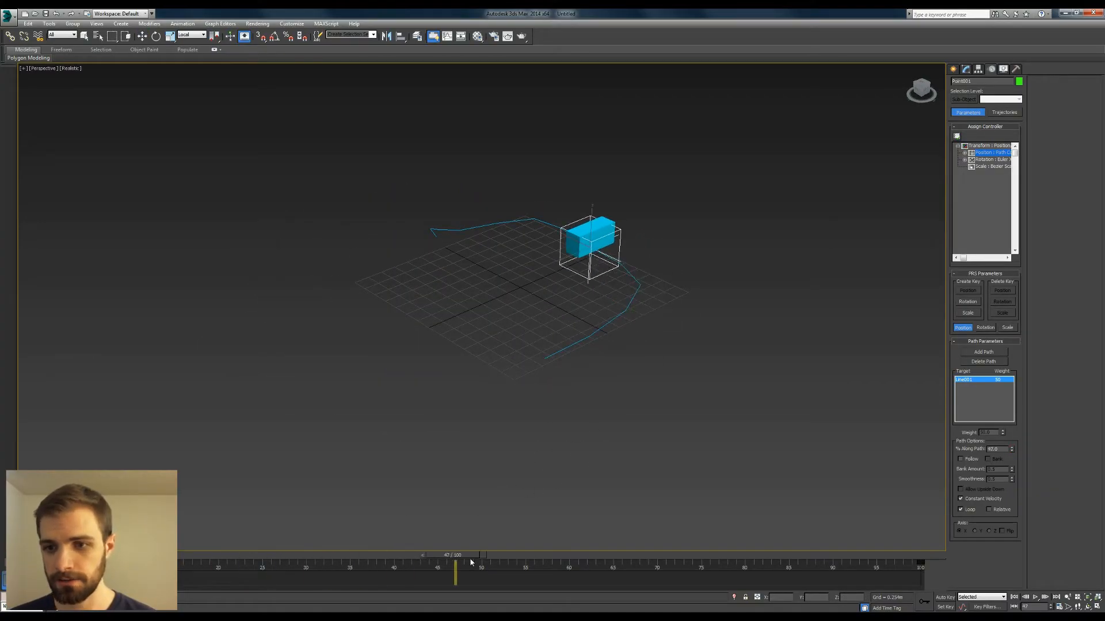
Scrub the timeline to watch the helper travel to the spline's end and back midway
drag(456, 578, 920, 578)
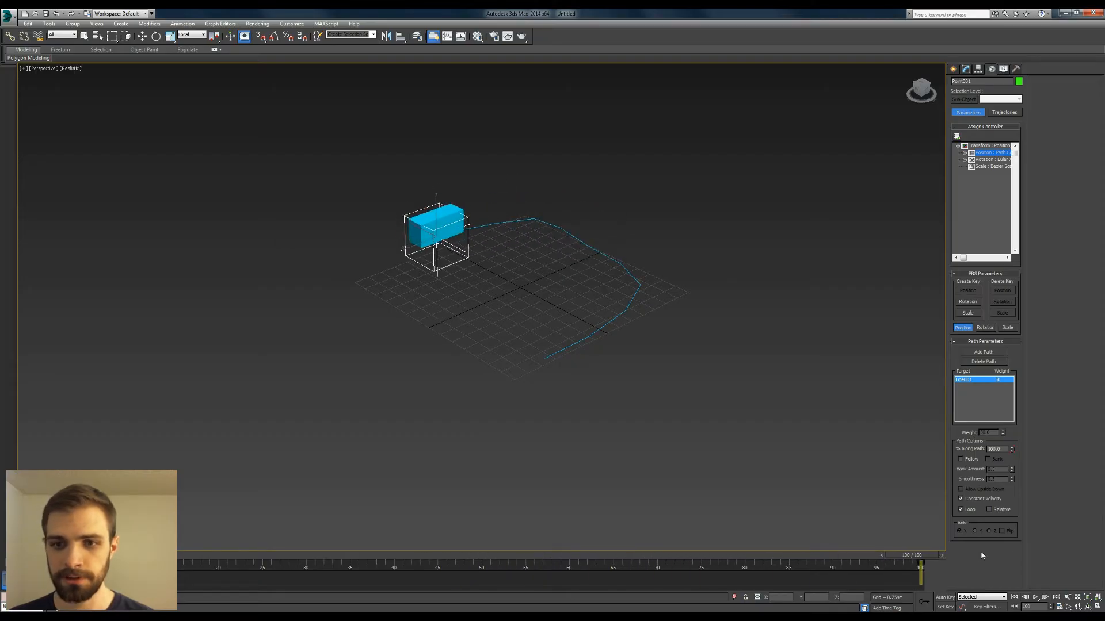
drag(919, 556, 771, 556)
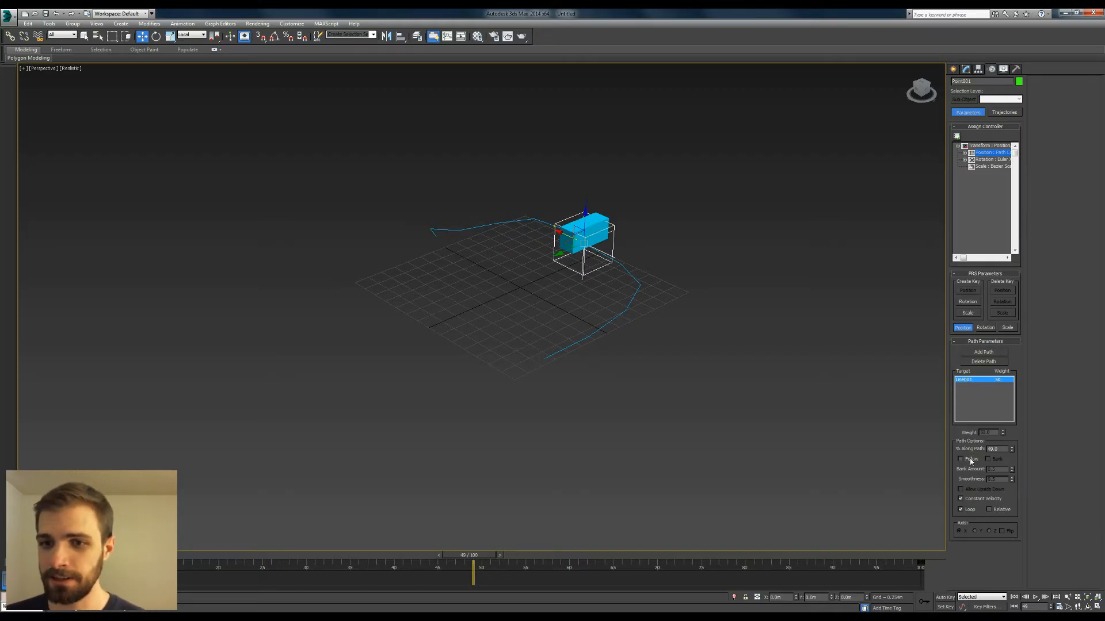
Enable Follow in Path Parameters and scrub to check the box's orientation
click(961, 458)
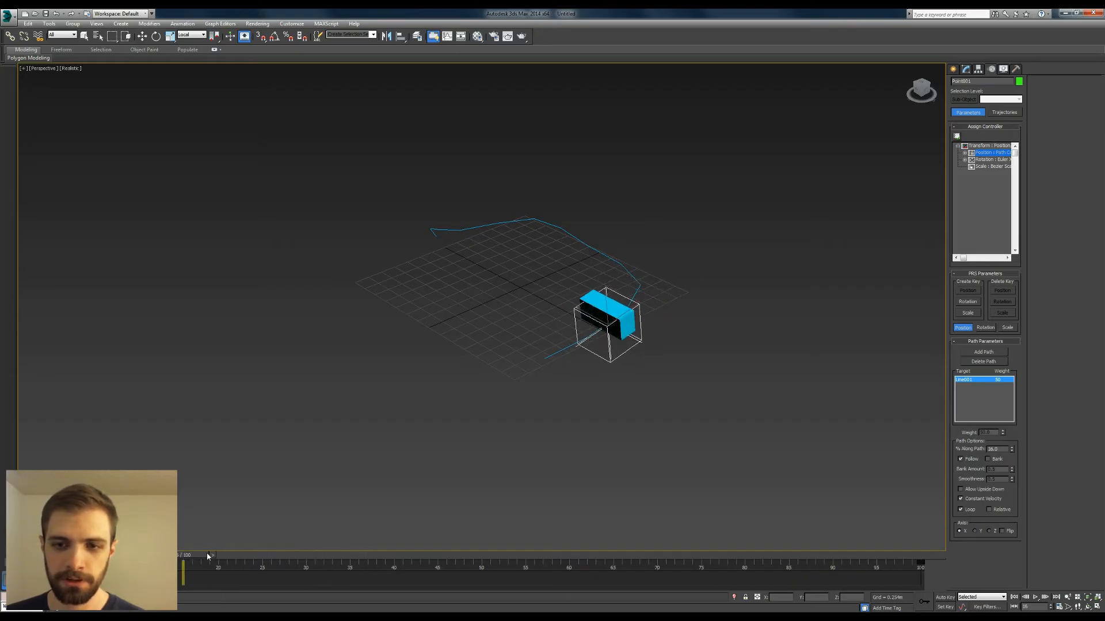
drag(209, 555, 613, 555)
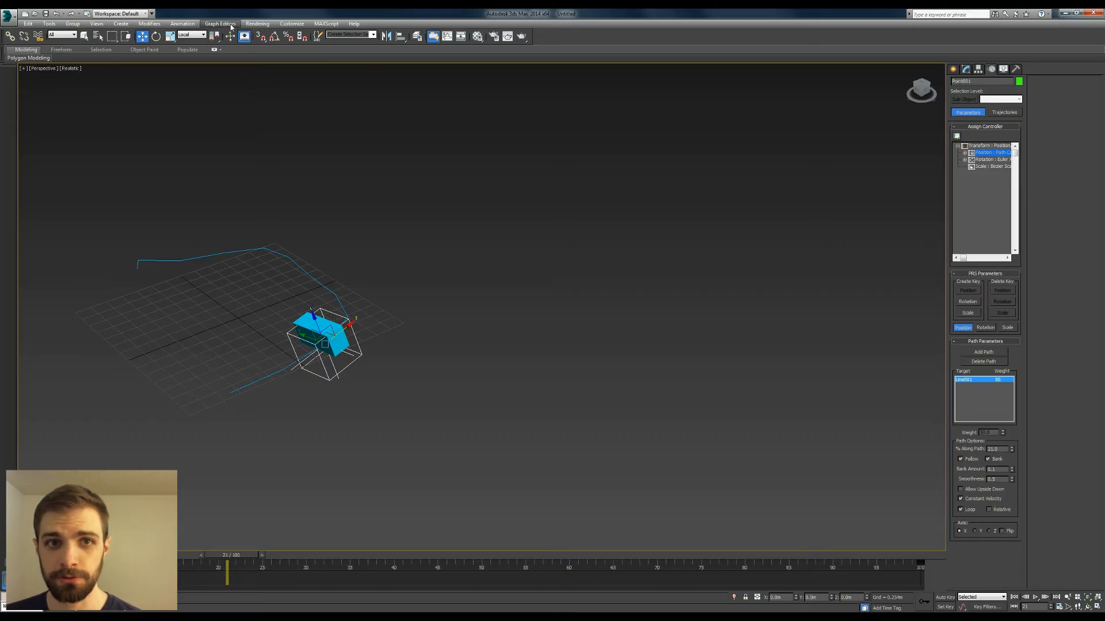
Open the Curve Editor and scrub the animation against the linear Percent curve
click(220, 23)
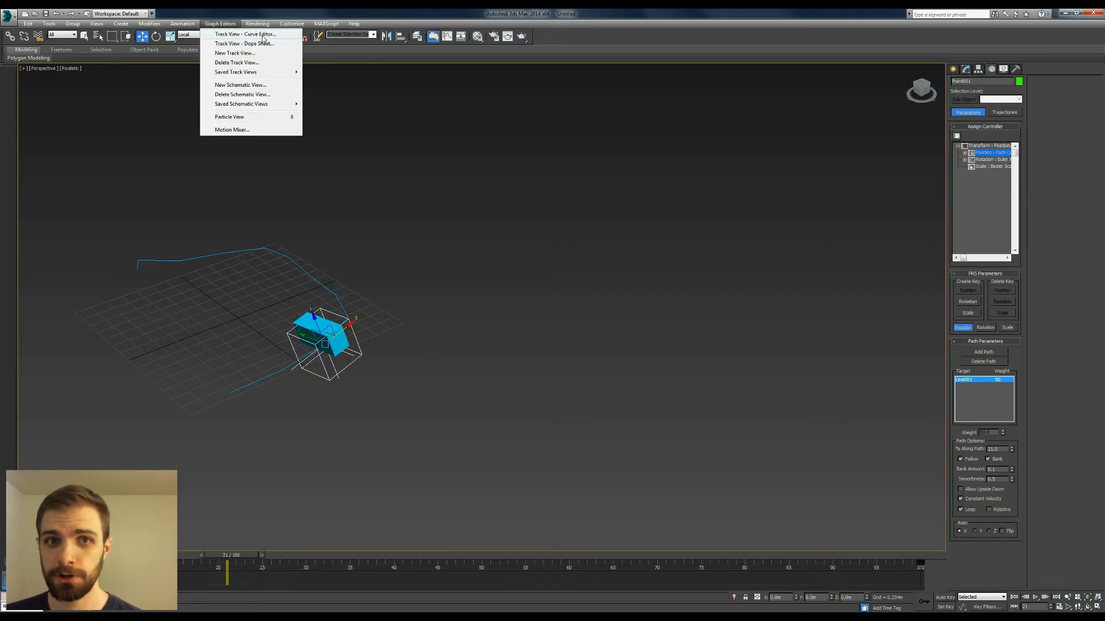
click(244, 34)
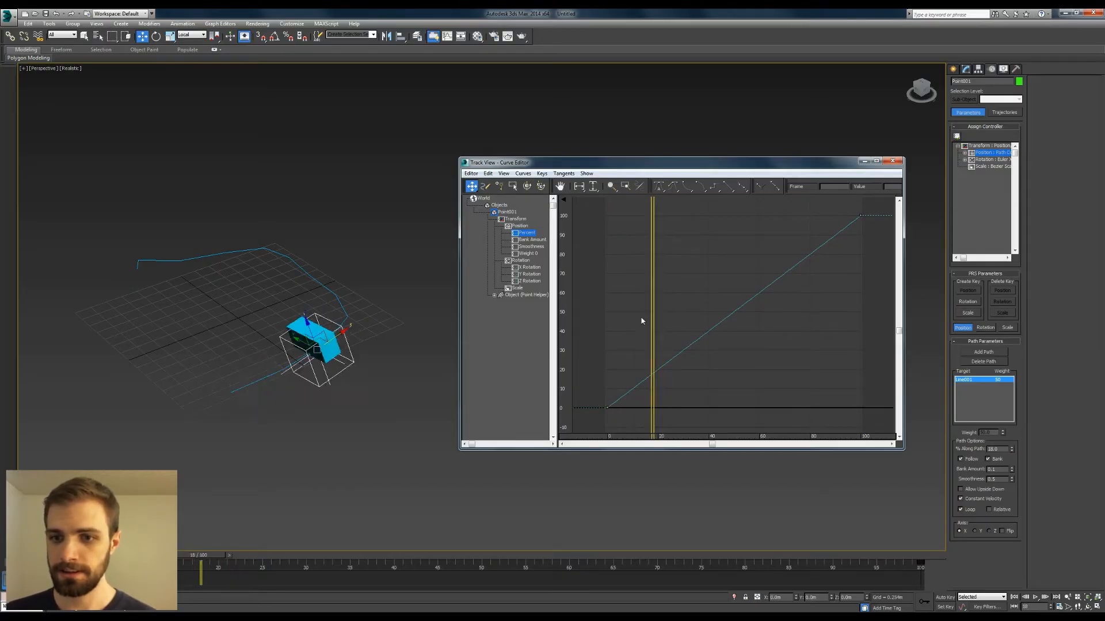
drag(200, 571, 796, 571)
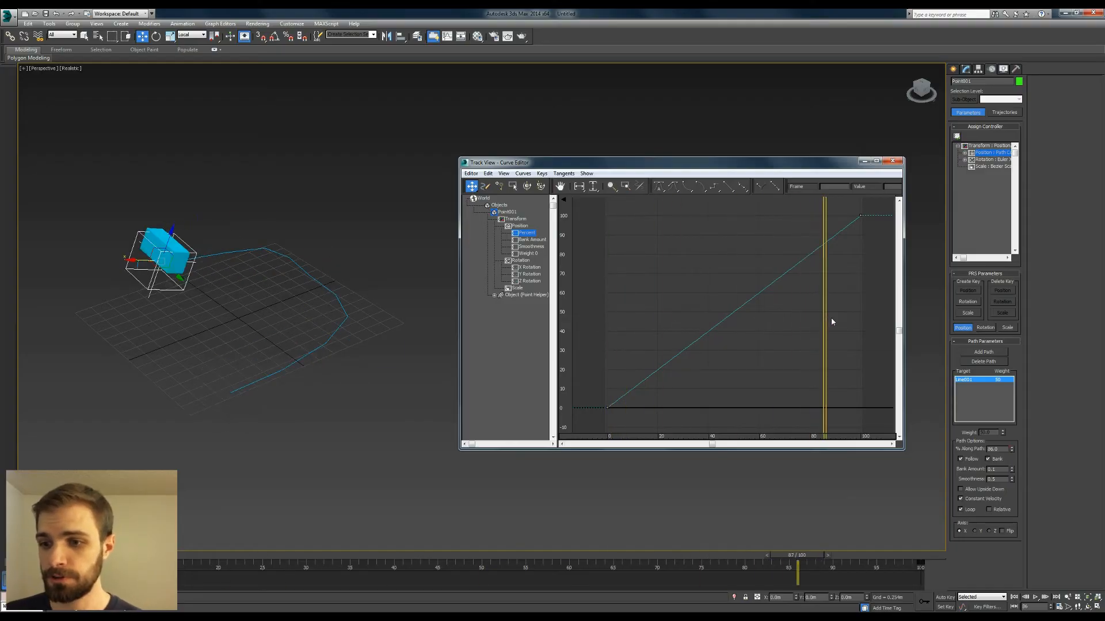
drag(825, 555, 674, 555)
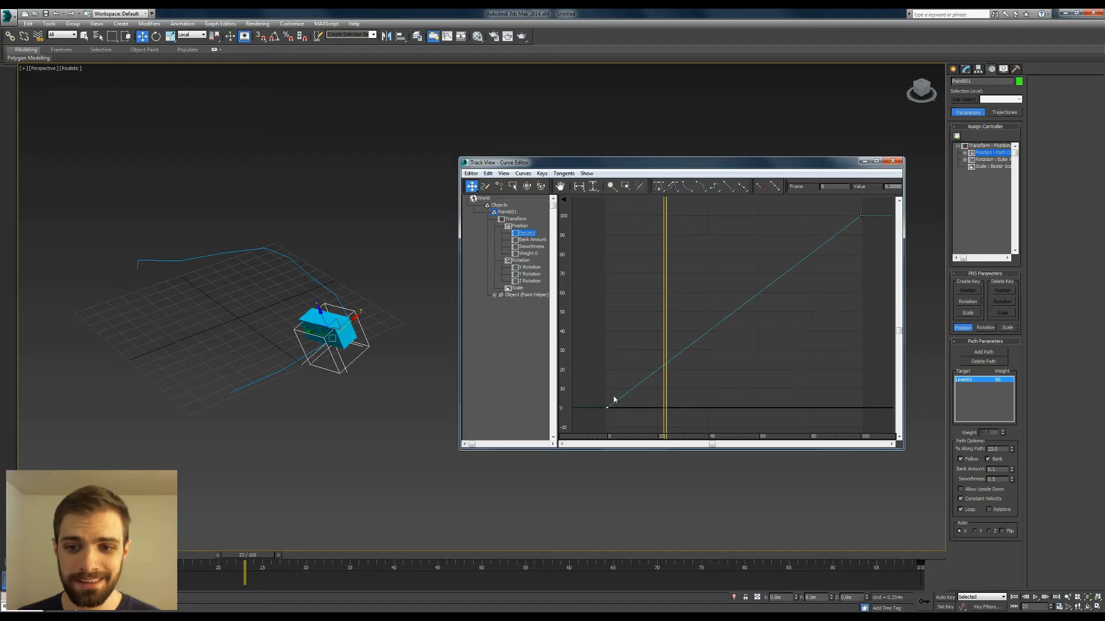
mouse_move(659, 186)
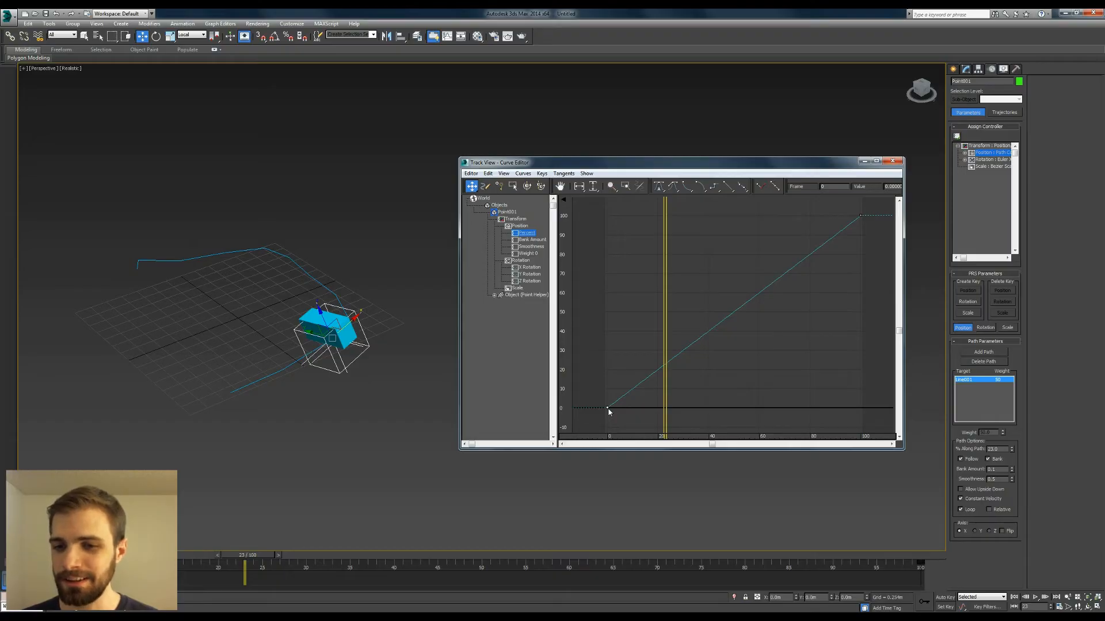
mouse_move(623, 426)
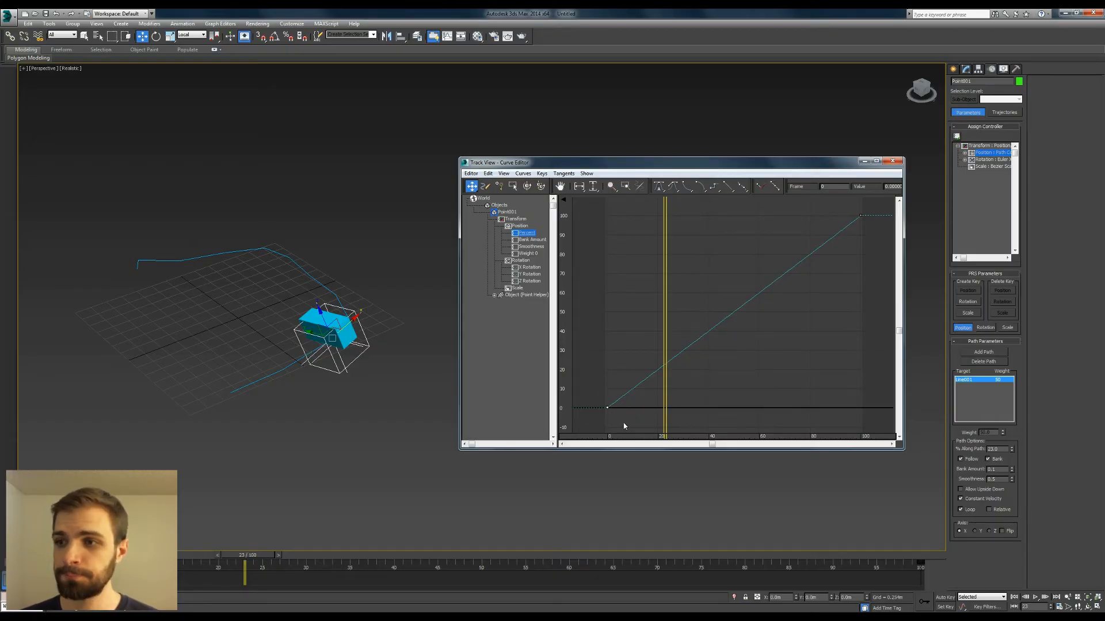
mouse_move(784, 185)
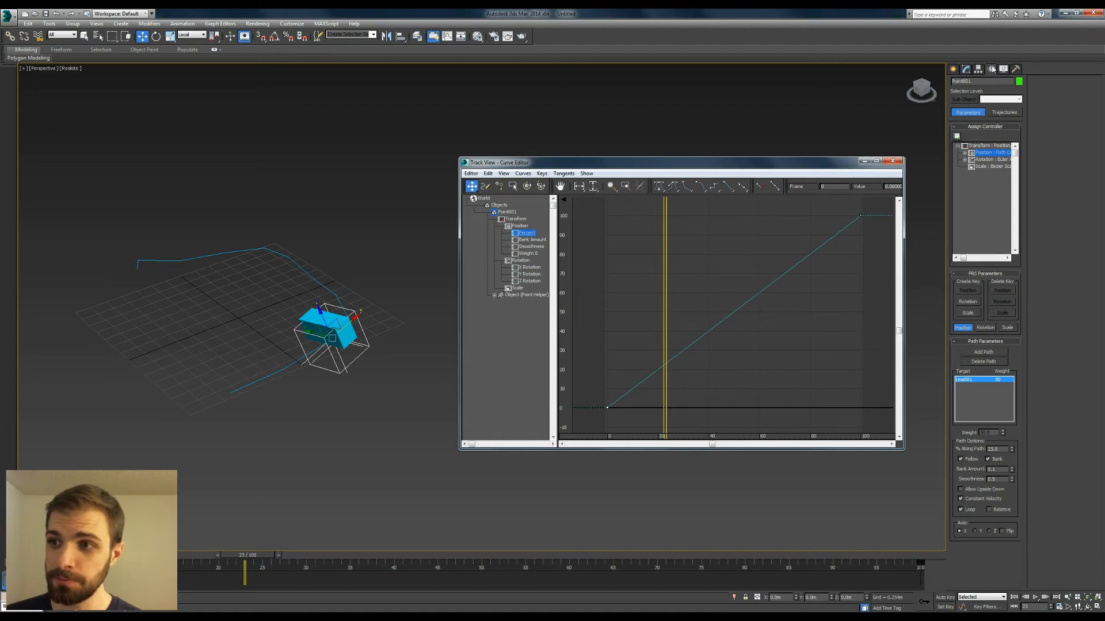
mouse_move(968, 157)
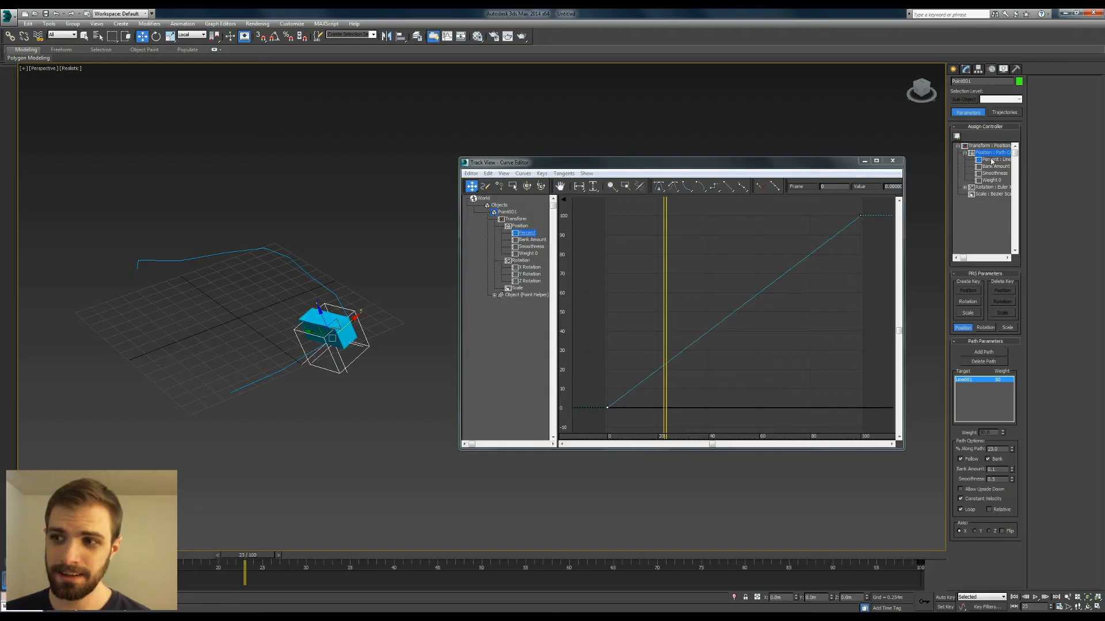
Replace the Percent track's Linear Float controller with Bezier Float
click(989, 159)
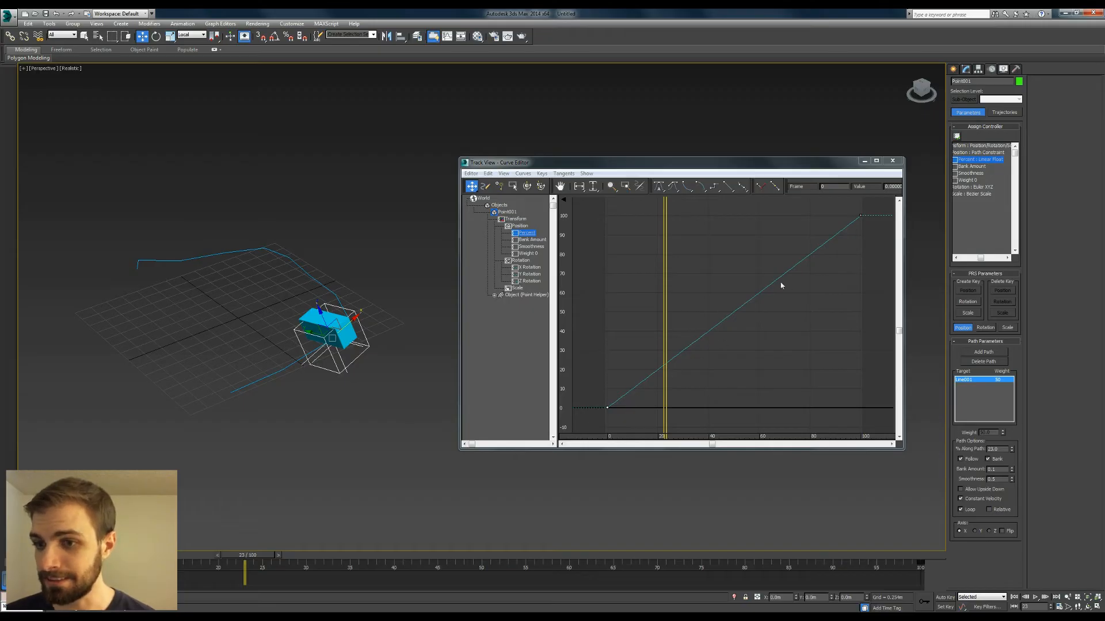
mouse_move(967, 130)
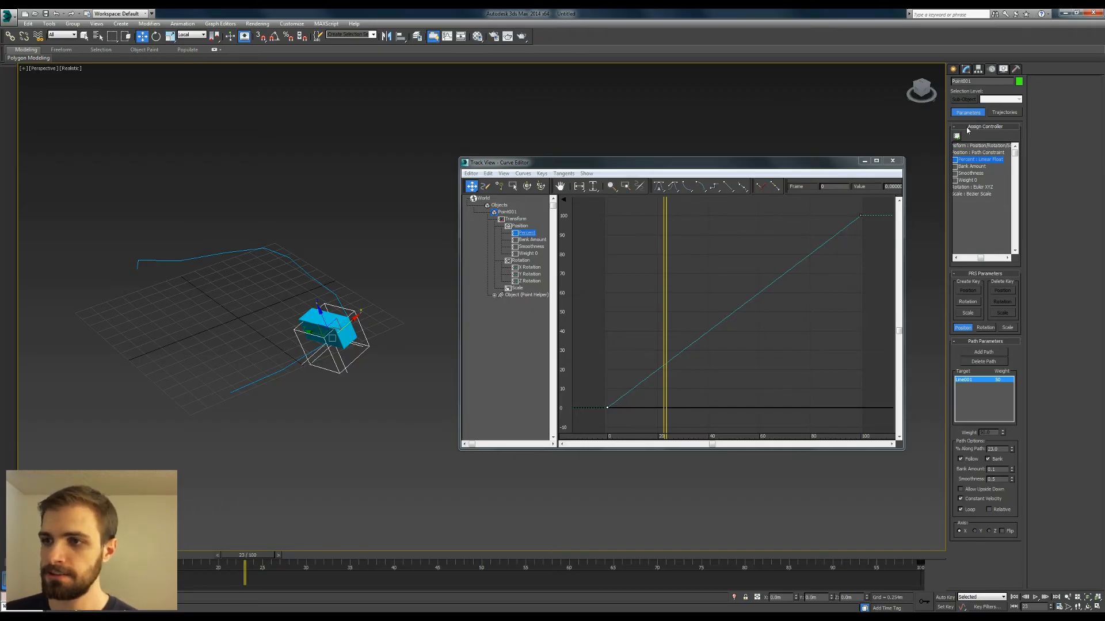
click(957, 135)
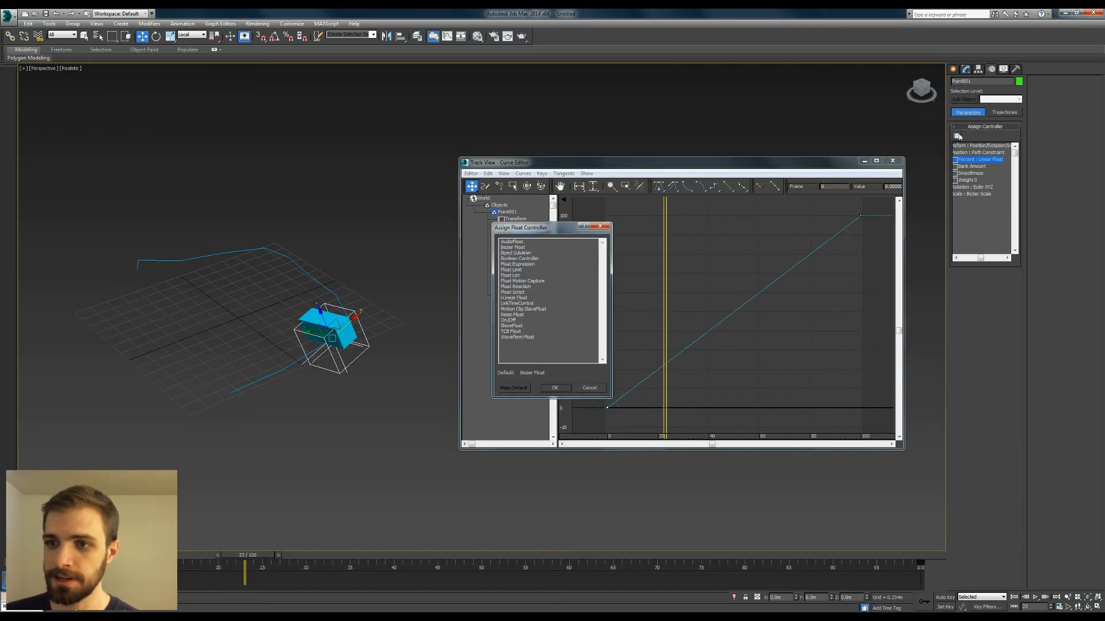
click(514, 247)
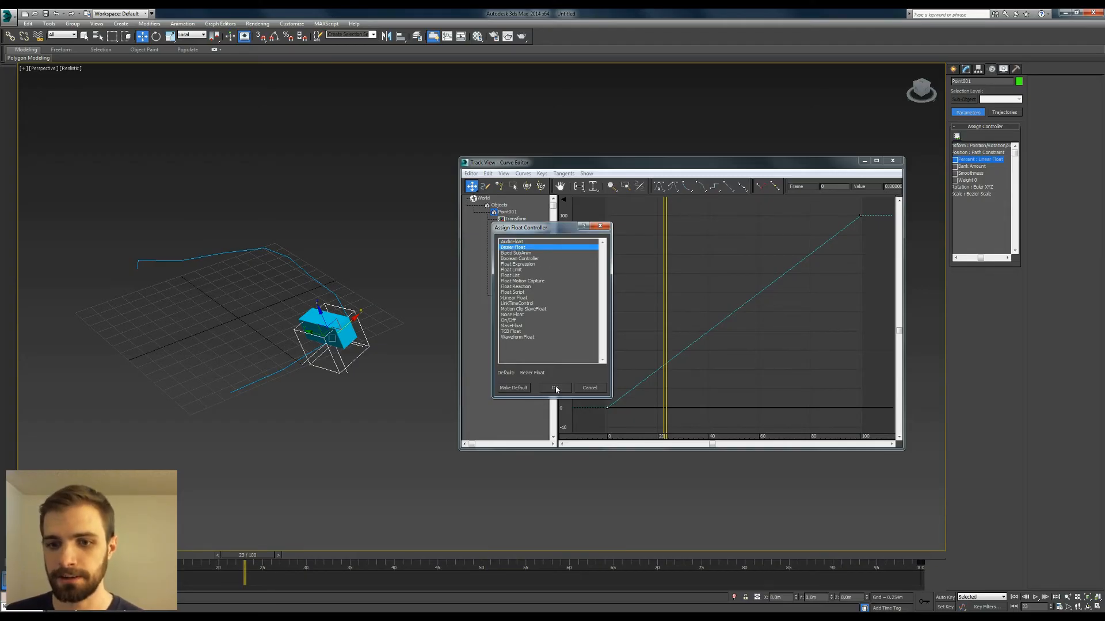
click(556, 388)
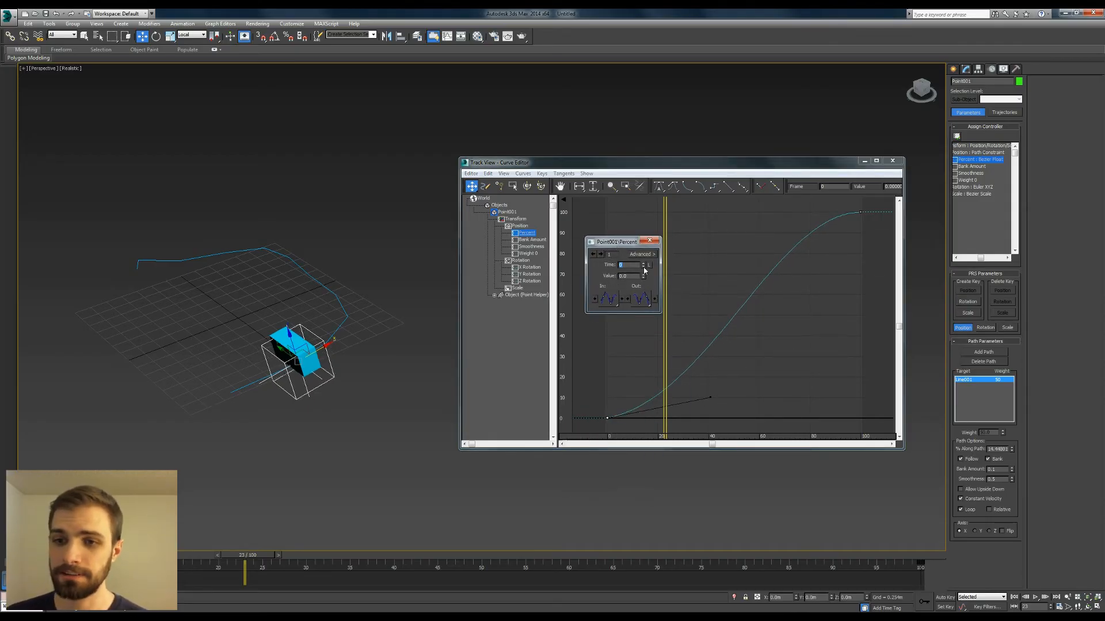
Dismiss the Percent key info panel, leaving the eased S-curve visible
drag(618, 241, 612, 247)
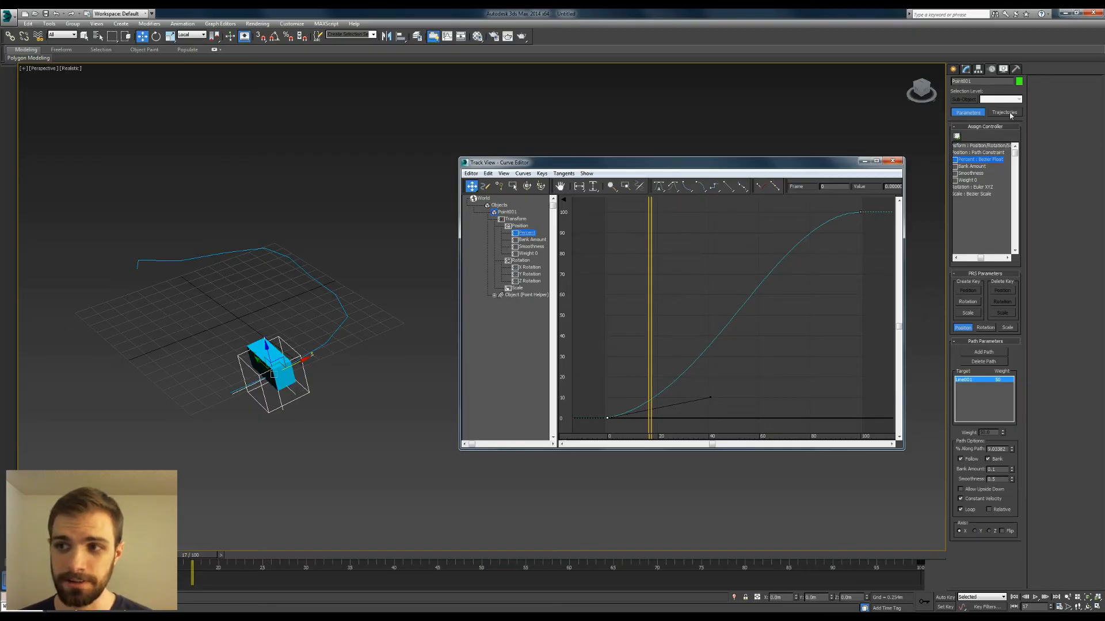
Turn on the point helper's trajectory display and orbit to inspect it along the spline
click(1004, 112)
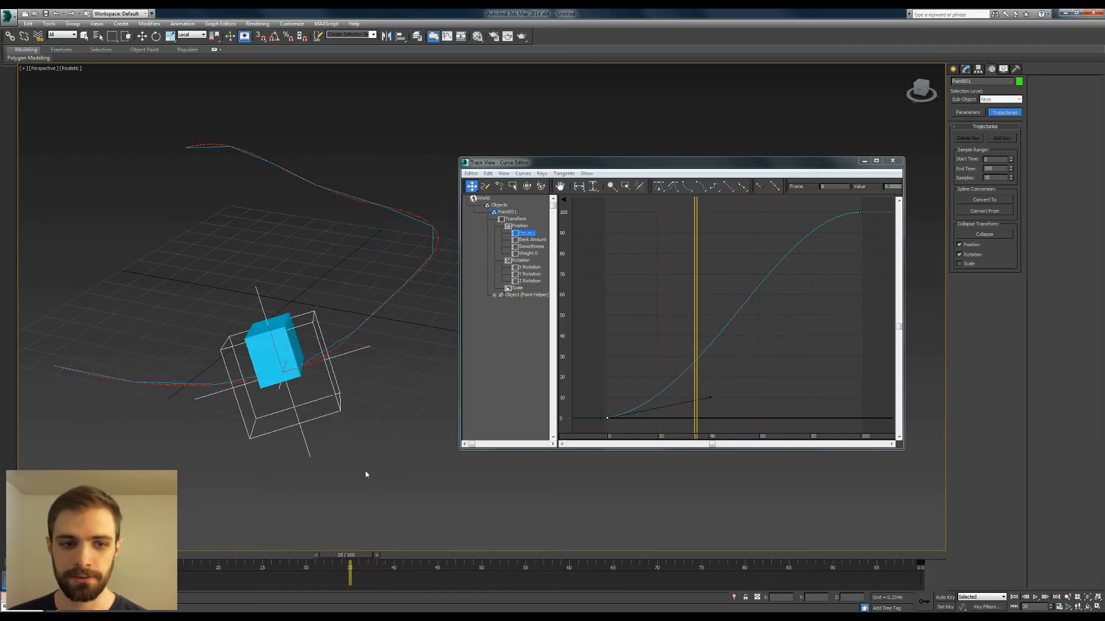
drag(350, 577, 385, 578)
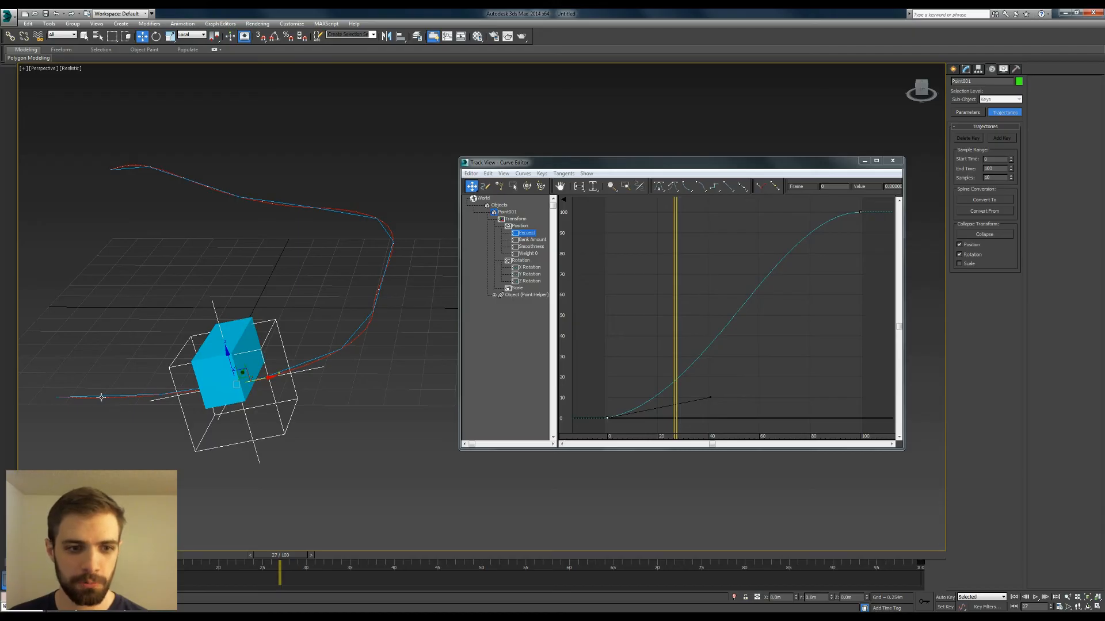
mouse_move(136, 403)
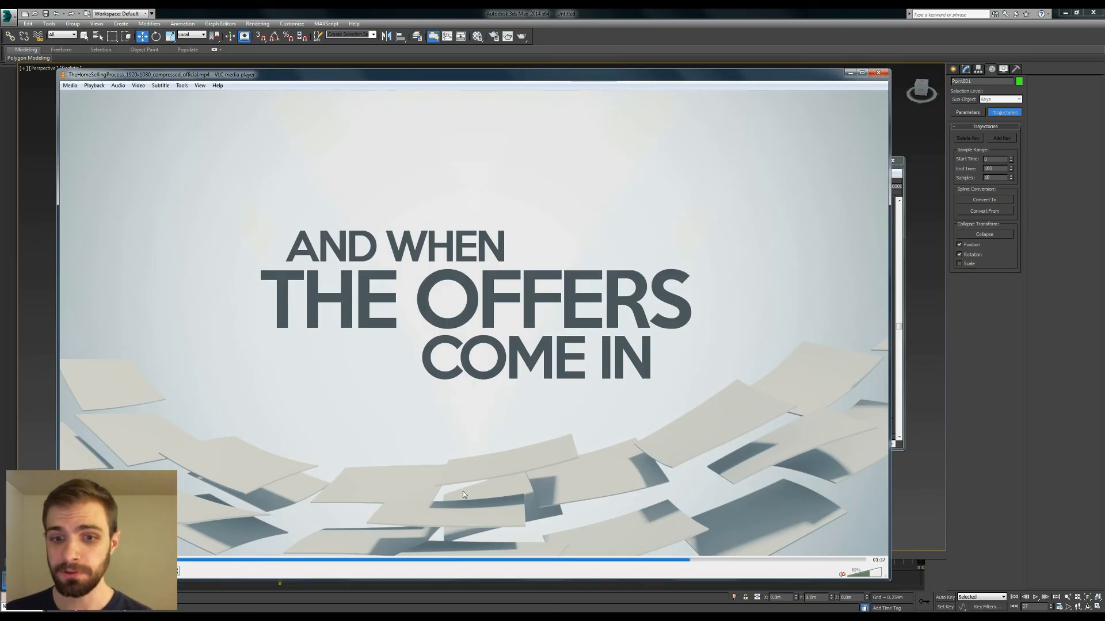
mouse_move(435, 477)
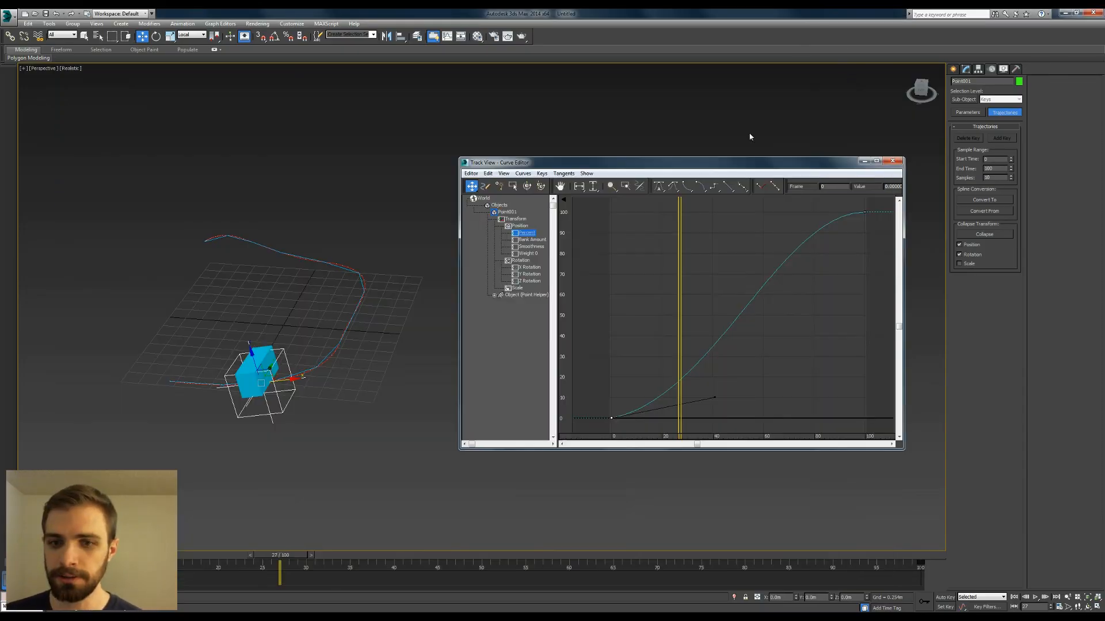
Close the Track View Curve Editor and select the box riding with the point helper
click(892, 163)
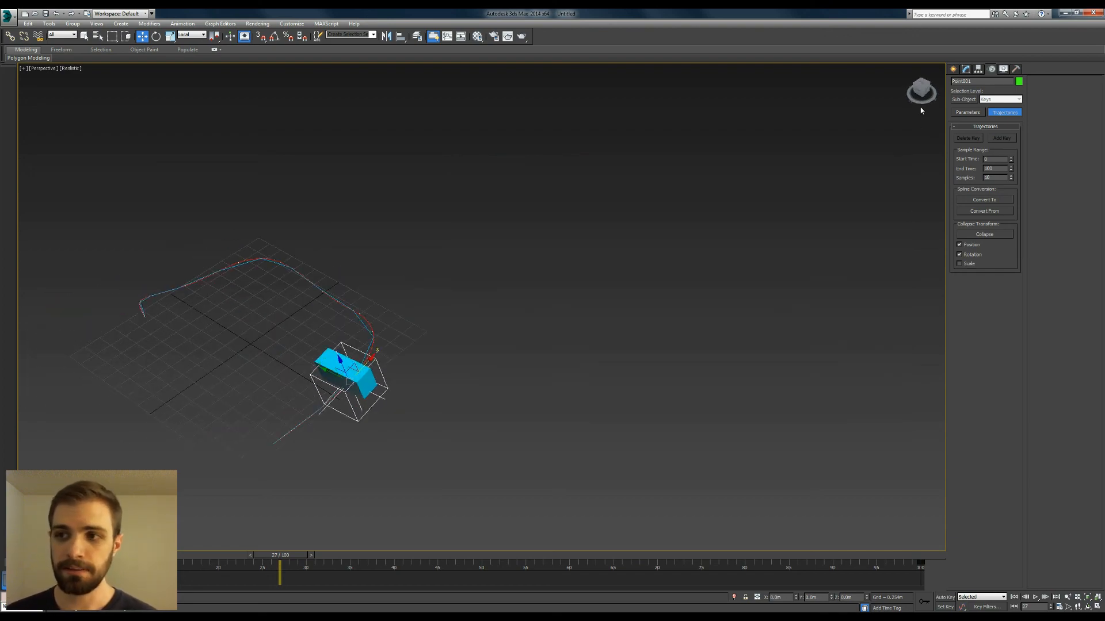
click(967, 113)
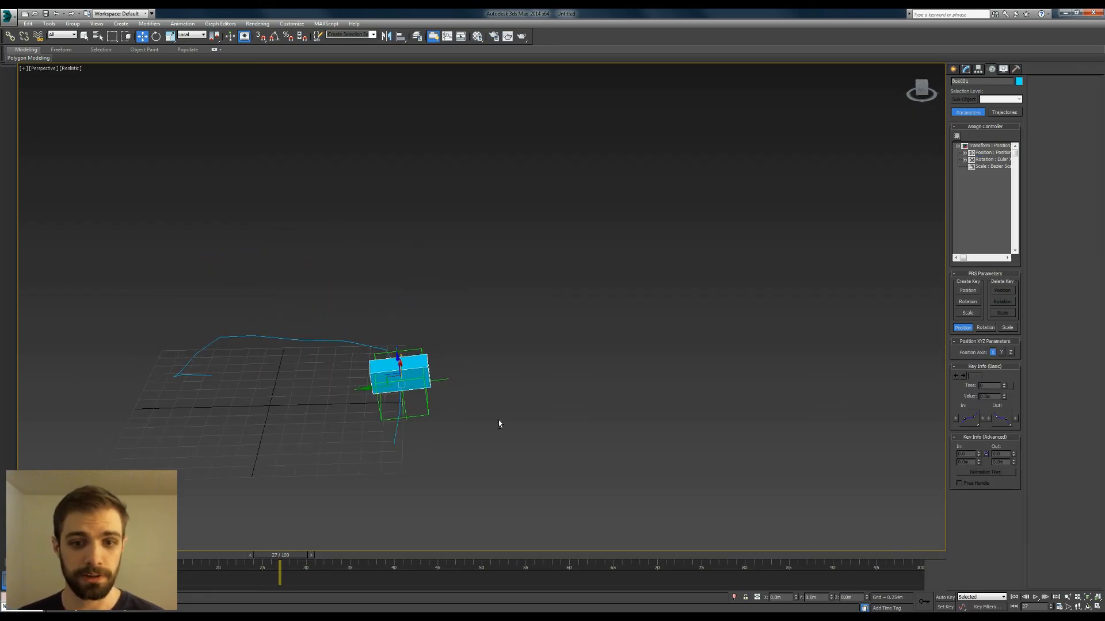
Orbit closer and move the box off-centre so it sits beside the point helper
drag(499, 423, 463, 433)
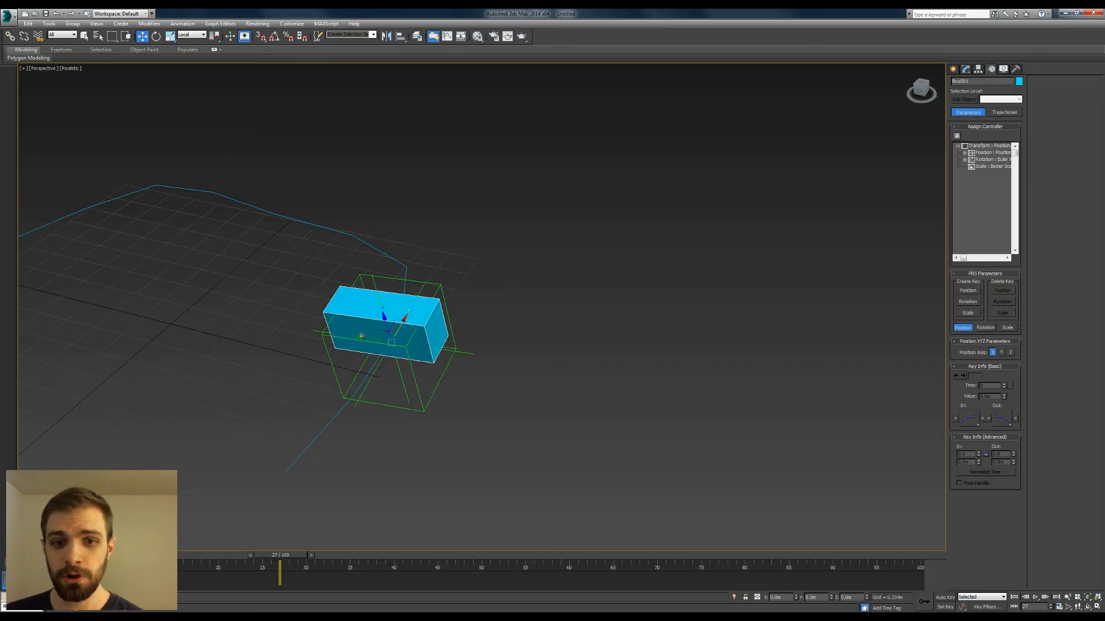
drag(392, 335, 279, 328)
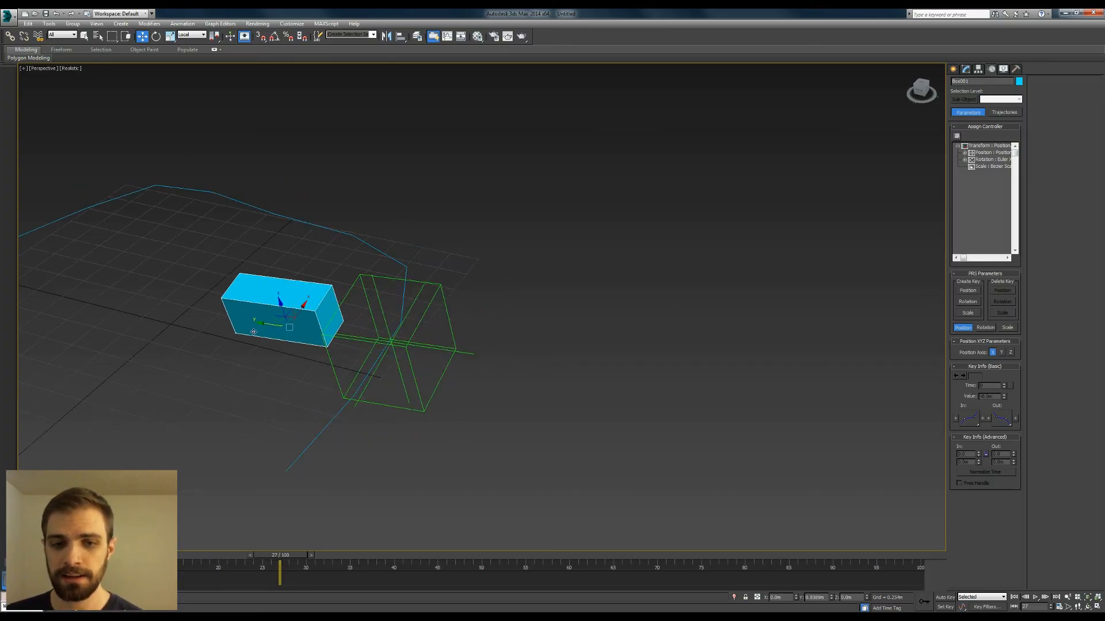
drag(278, 311, 443, 332)
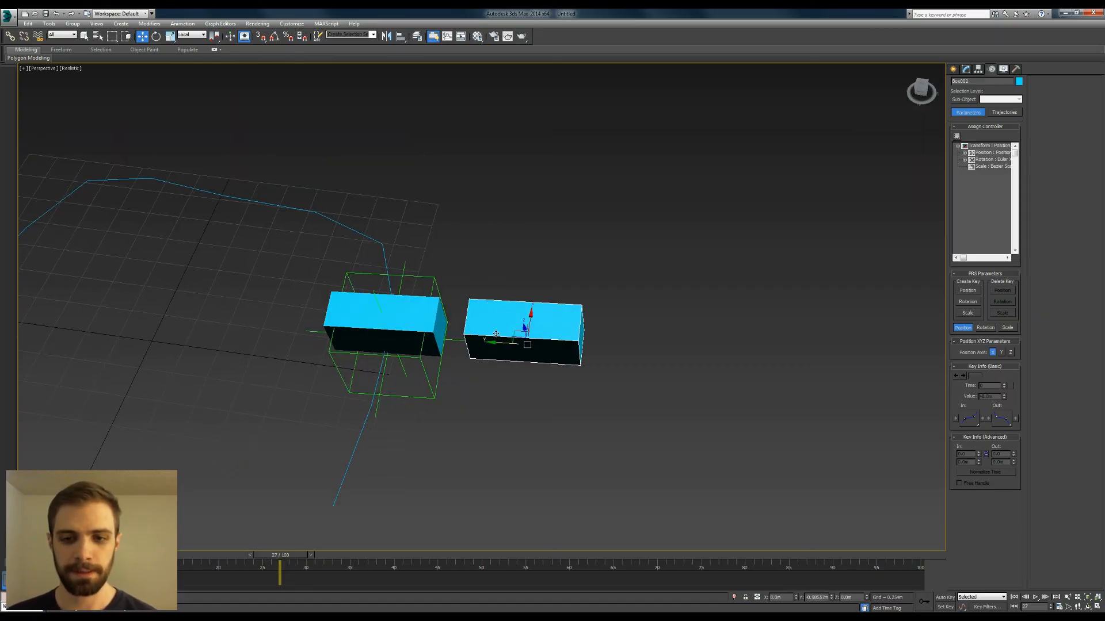
Shift-drag a copy of the box beside the first, confirm it, and scrub the timeline
drag(495, 334, 511, 333)
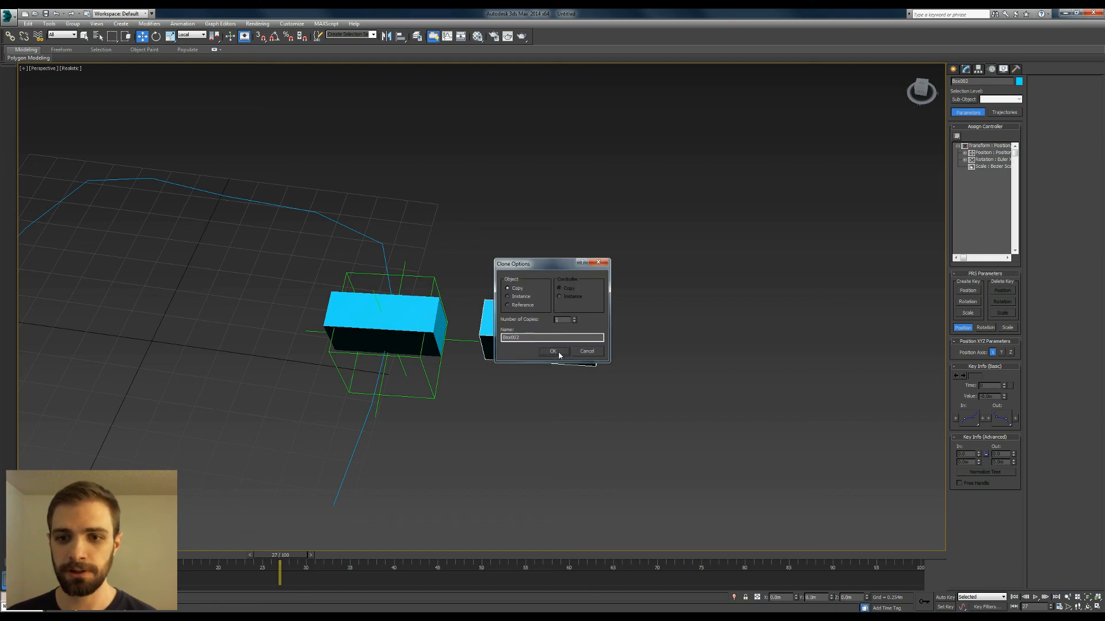
click(553, 351)
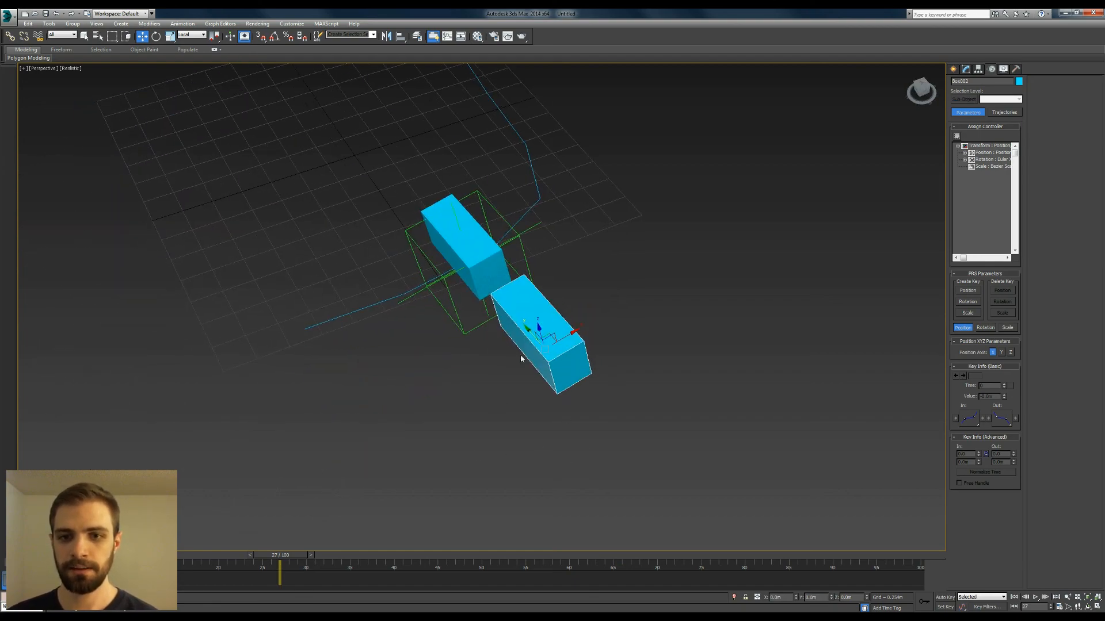
drag(280, 563, 376, 564)
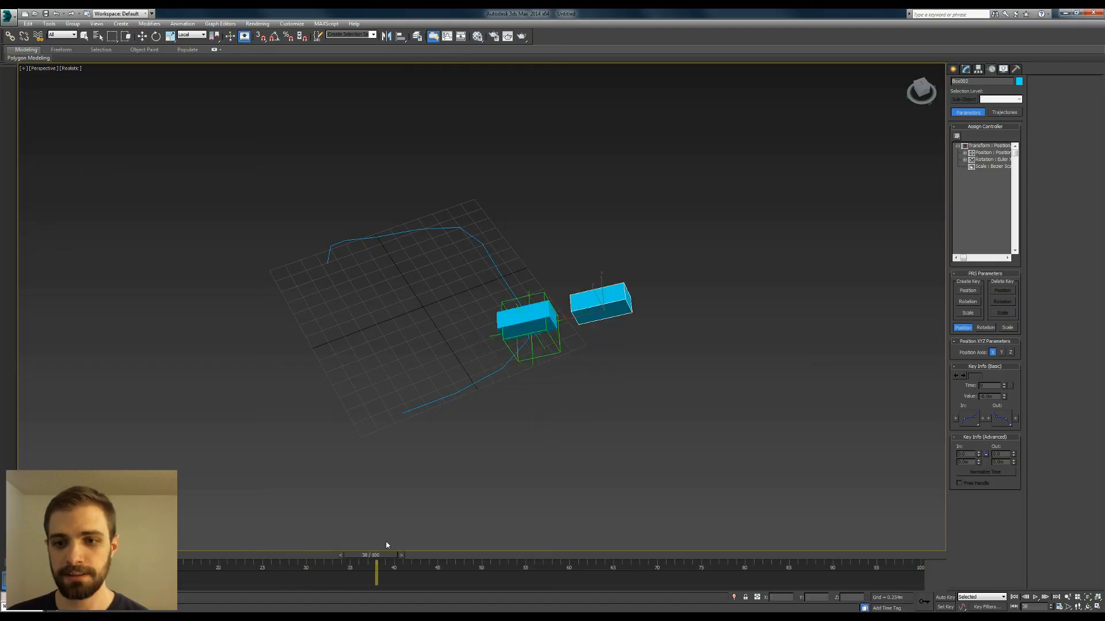